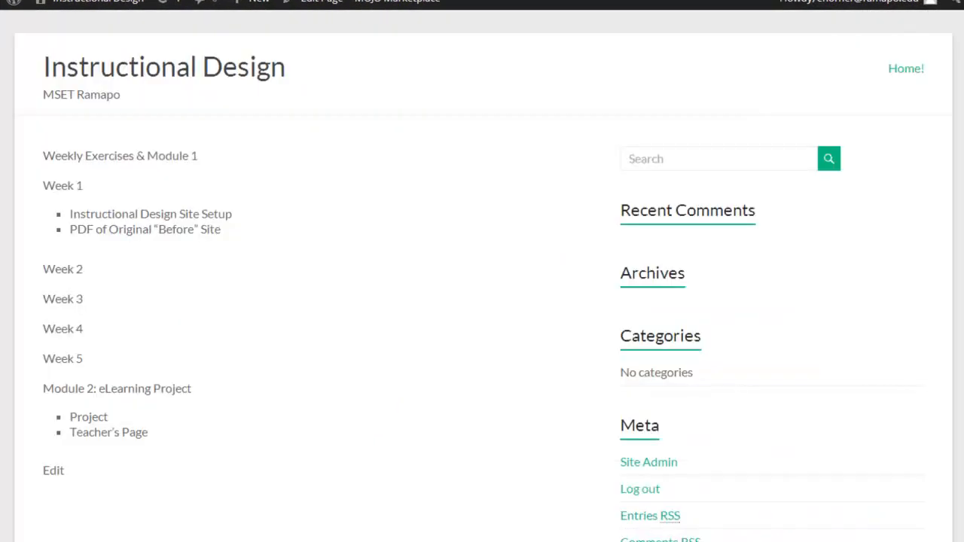
mouse_move(137, 186)
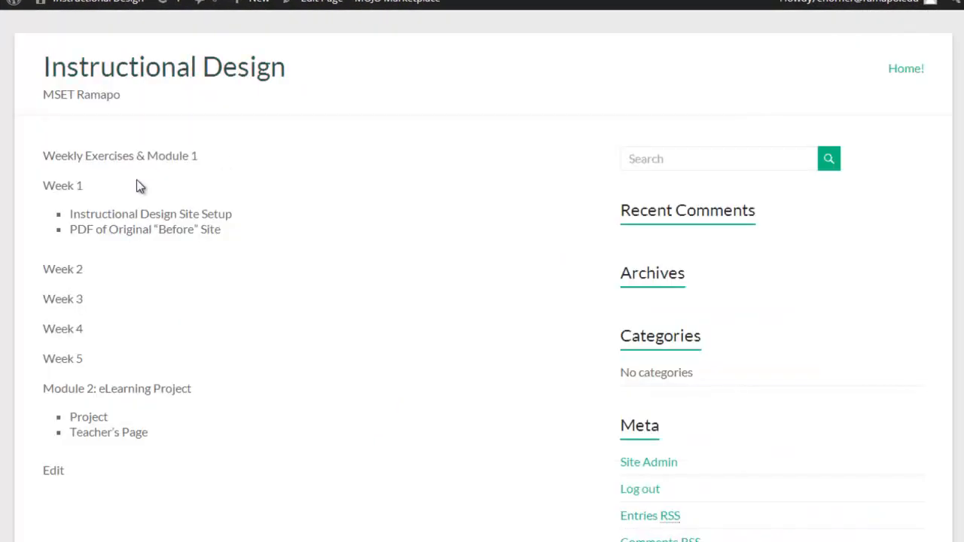
mouse_move(776, 154)
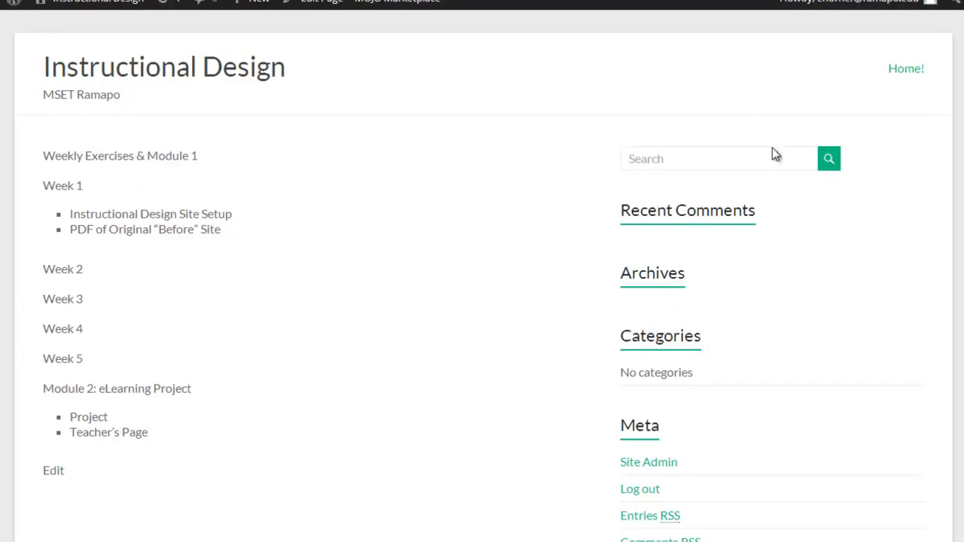
mouse_move(639, 377)
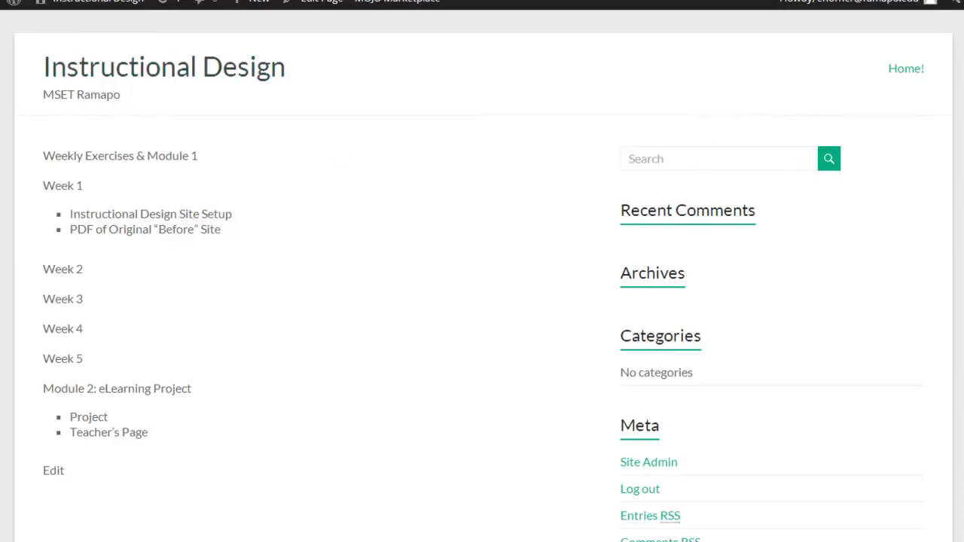
Go from Site Admin to Appearance > Themes, where Spacious is active
left_click(648, 462)
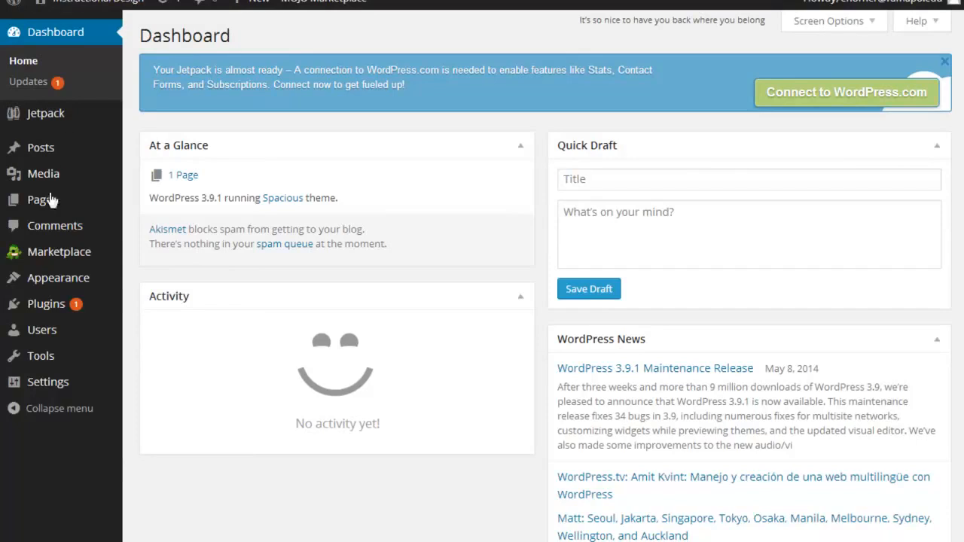
mouse_move(38, 283)
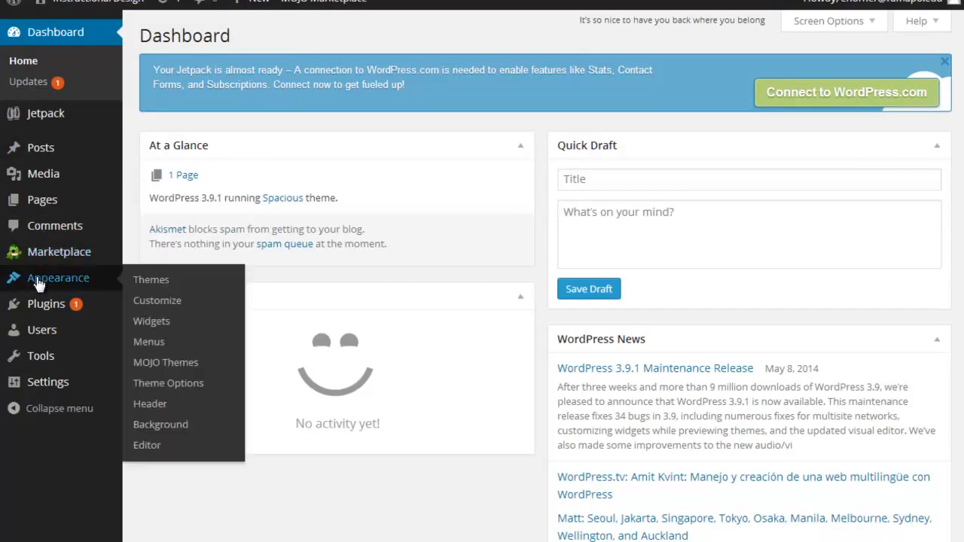
mouse_move(71, 290)
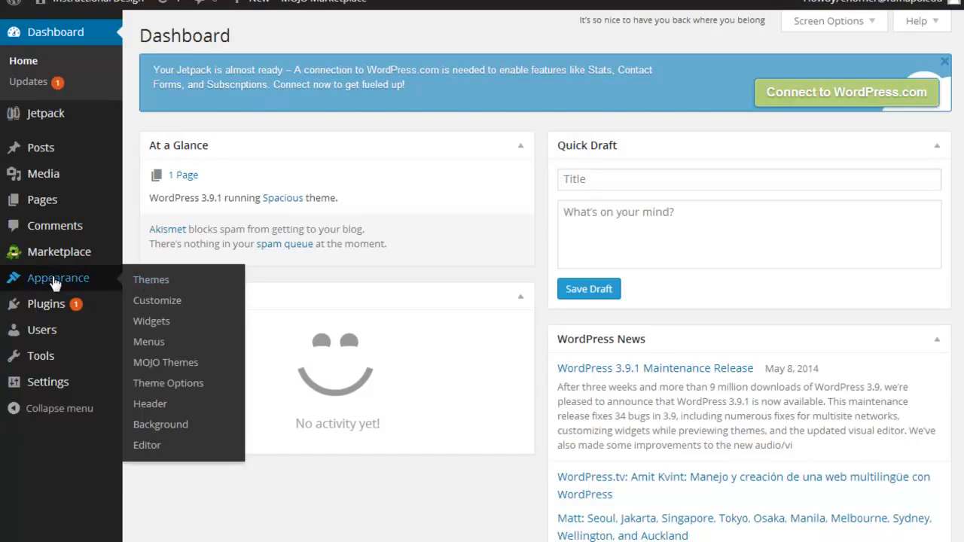
left_click(151, 279)
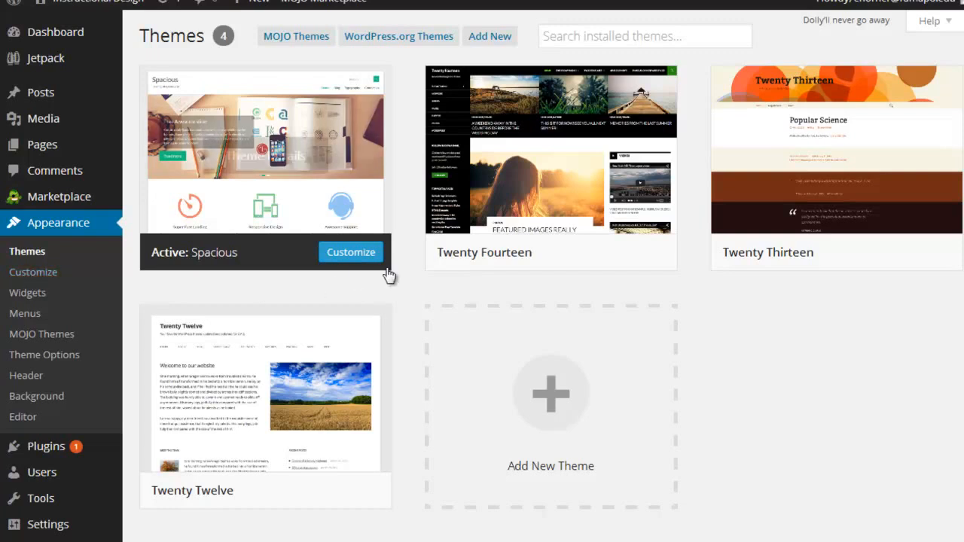
Open the Spacious customizer and review title, colour, header, background and front-page sections
left_click(350, 252)
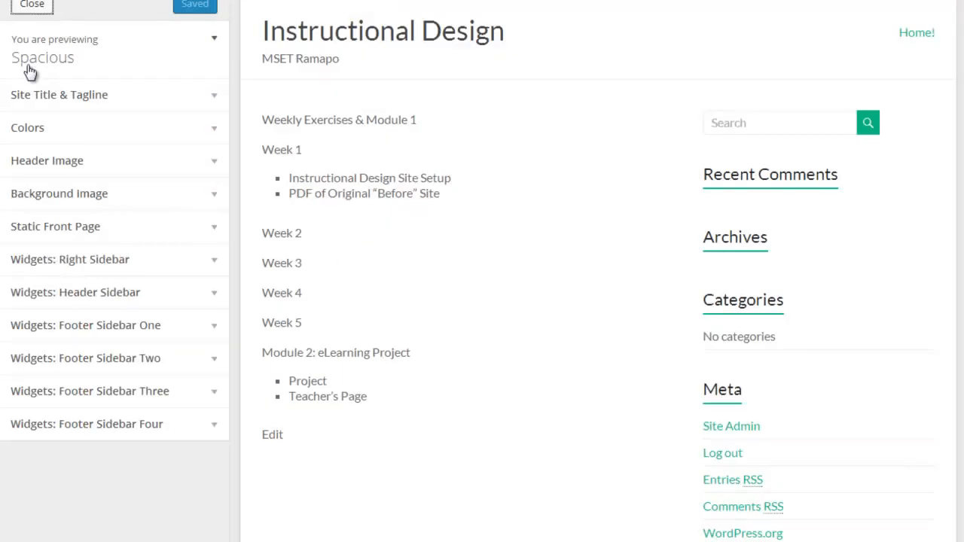
mouse_move(59, 110)
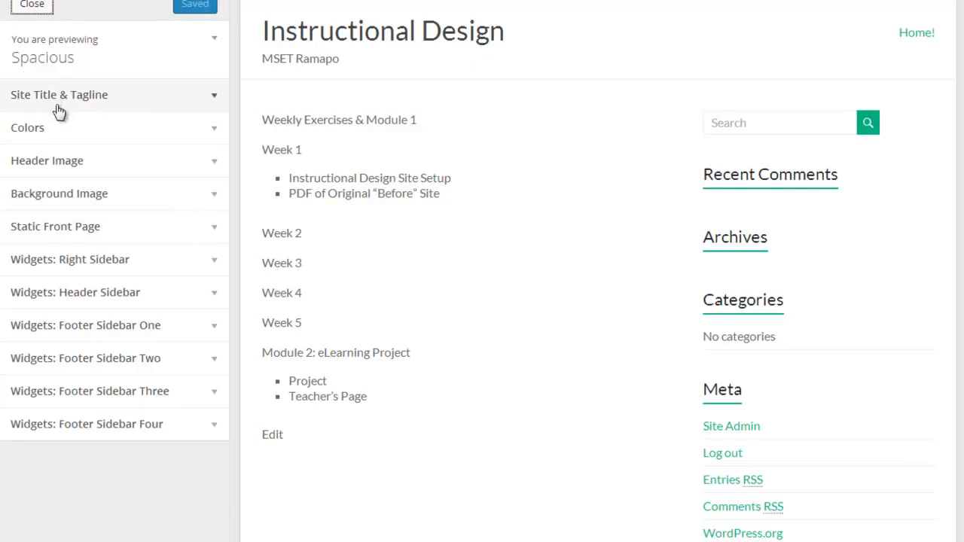
left_click(59, 94)
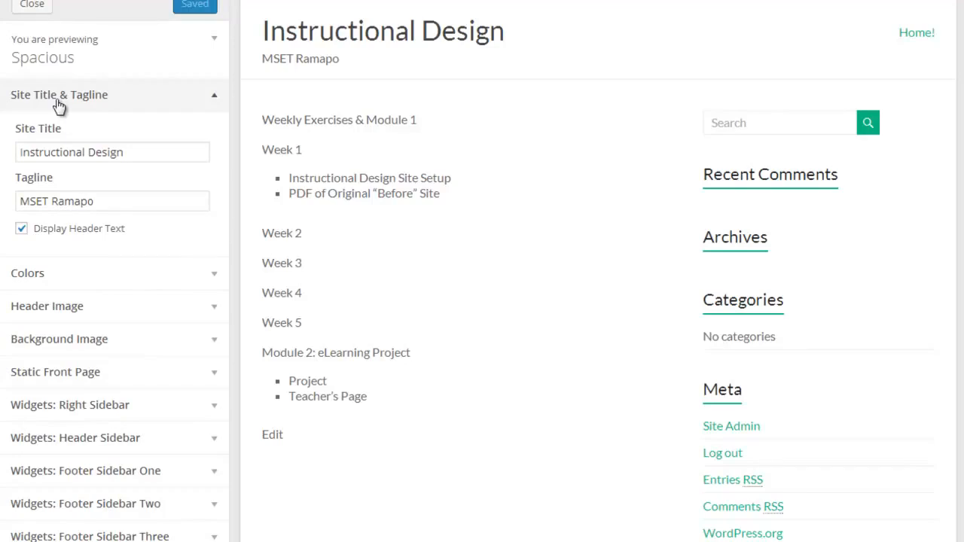
left_click(27, 127)
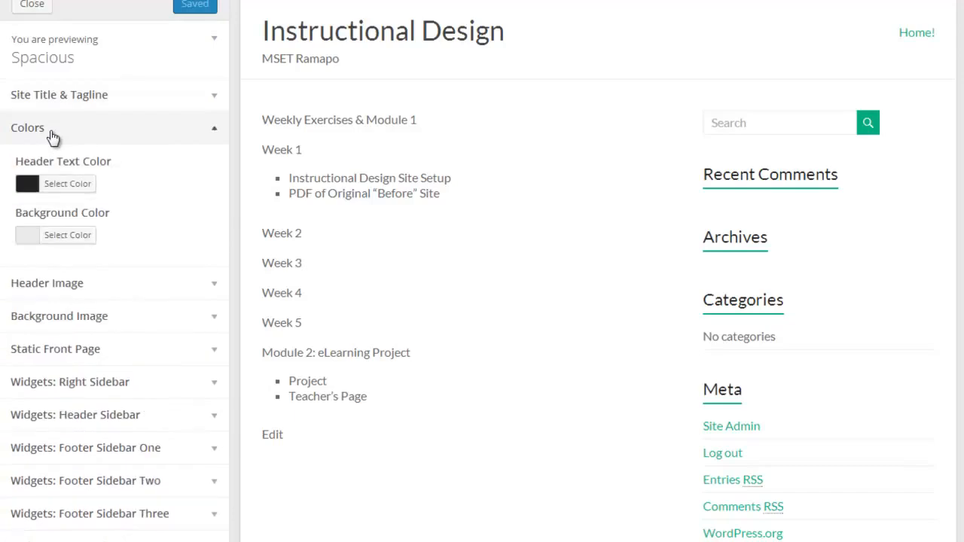
mouse_move(49, 240)
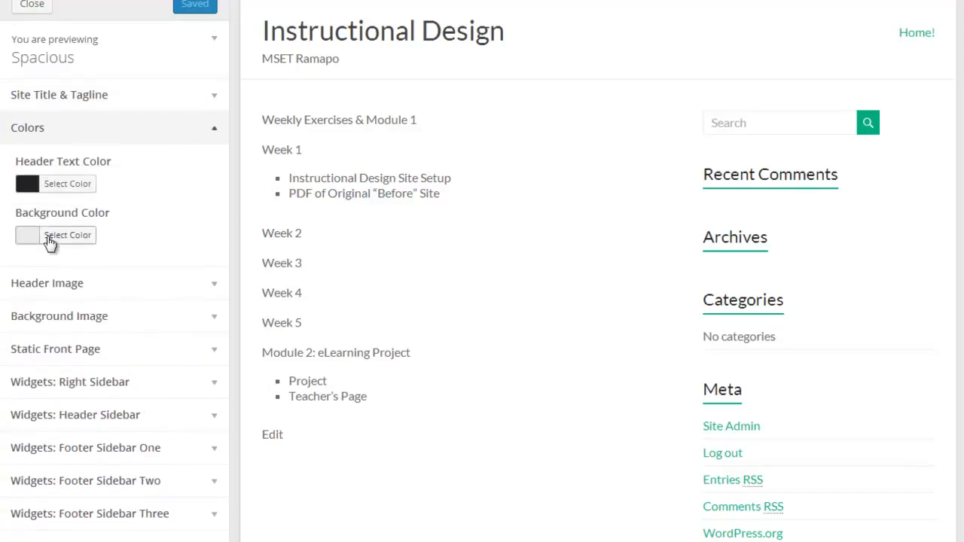
mouse_move(67, 235)
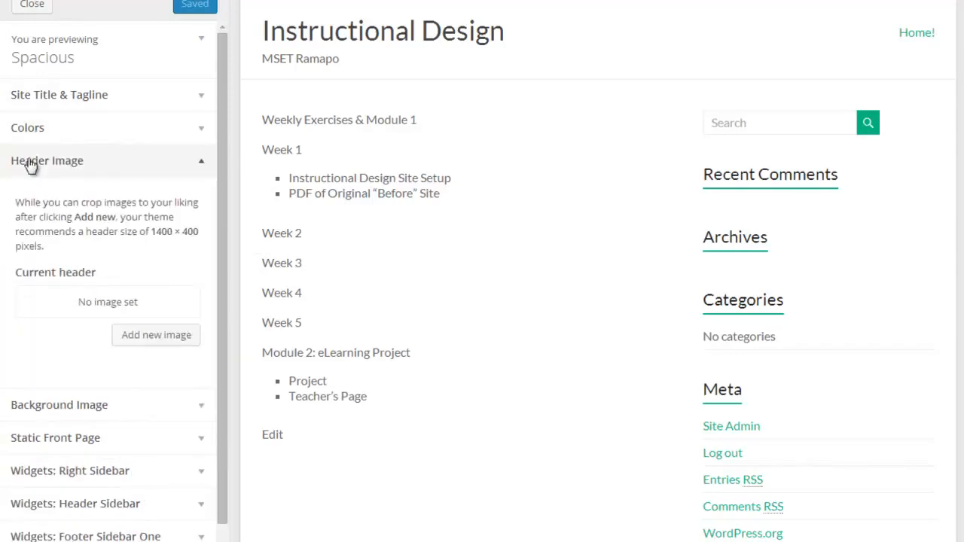
left_click(47, 160)
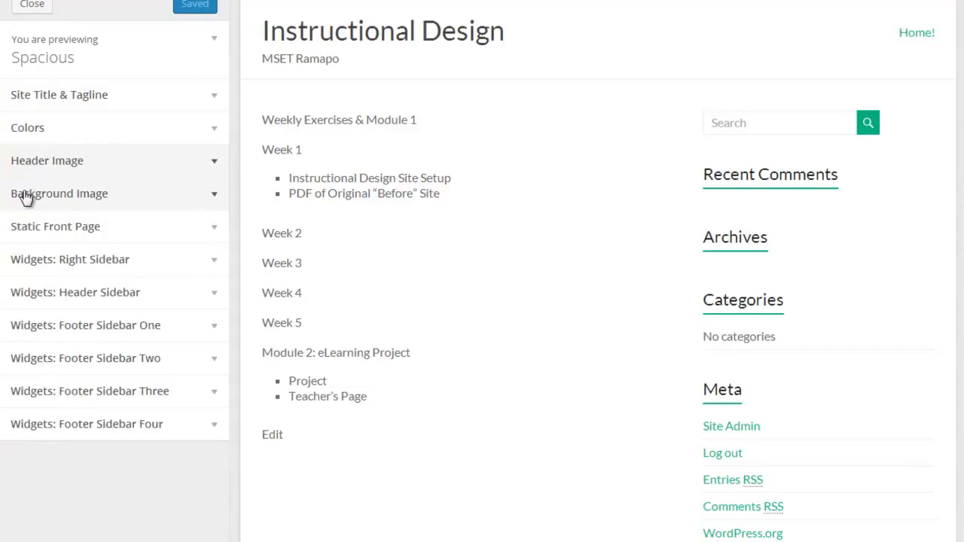
left_click(55, 226)
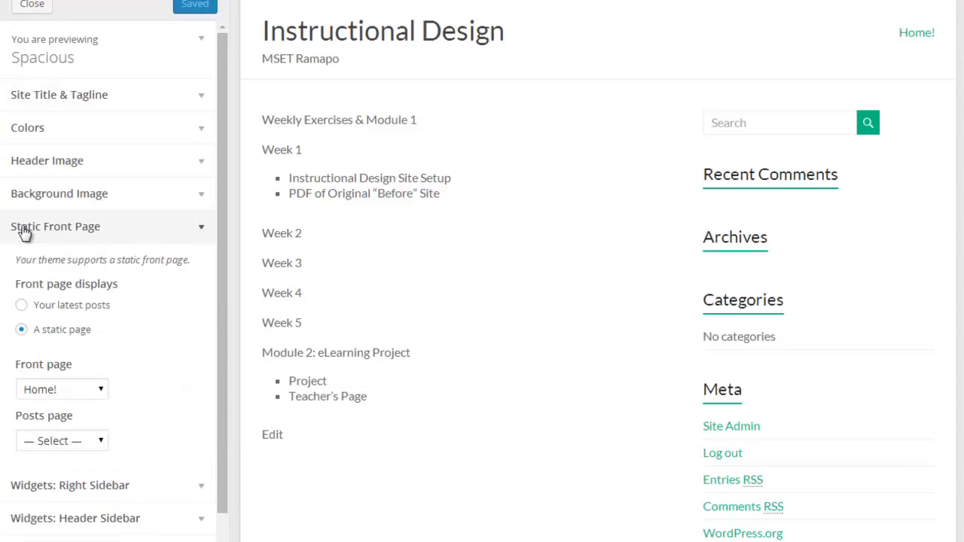
left_click(55, 226)
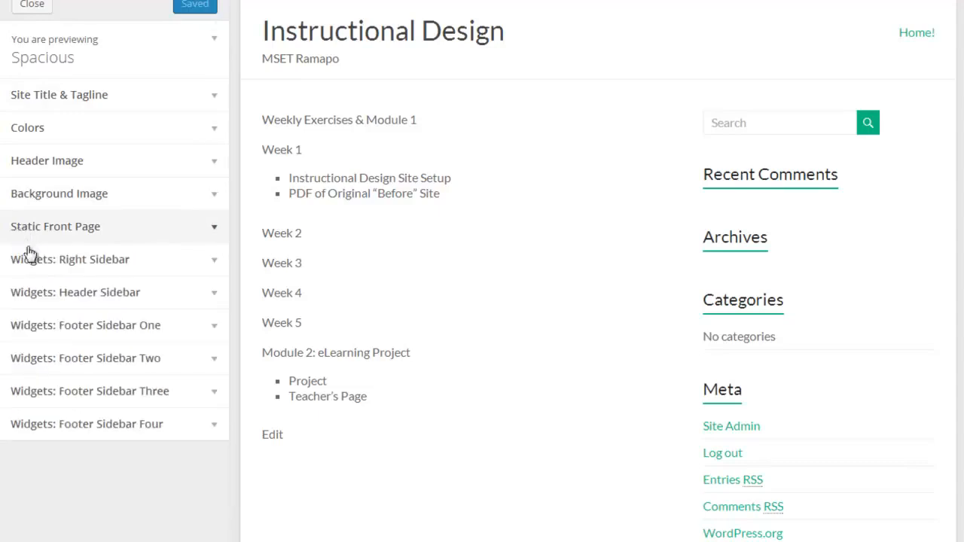
mouse_move(104, 425)
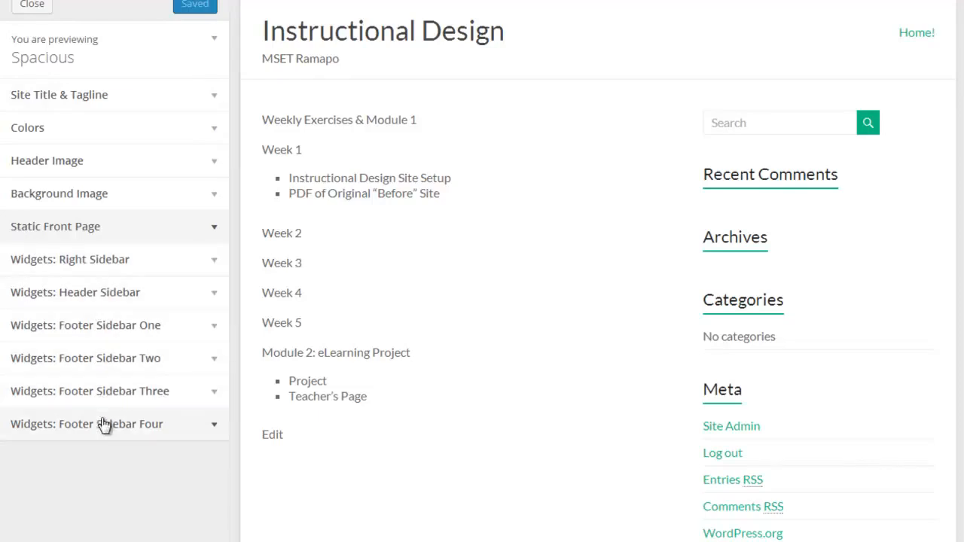
mouse_move(109, 251)
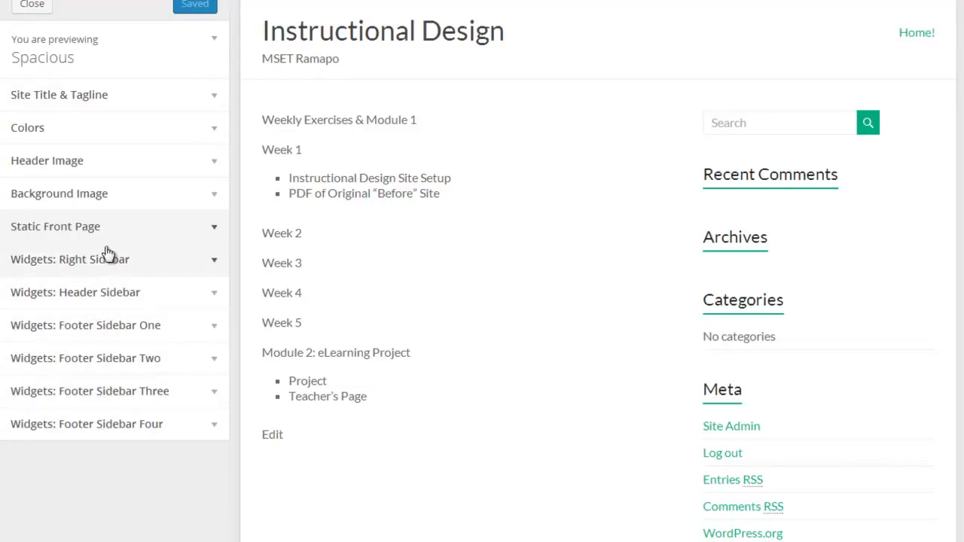
mouse_move(66, 119)
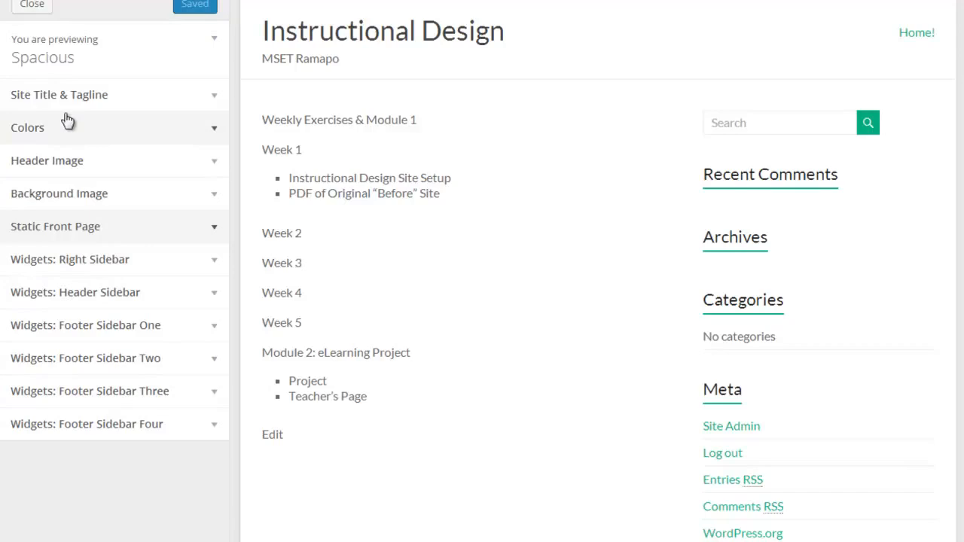
mouse_move(376, 465)
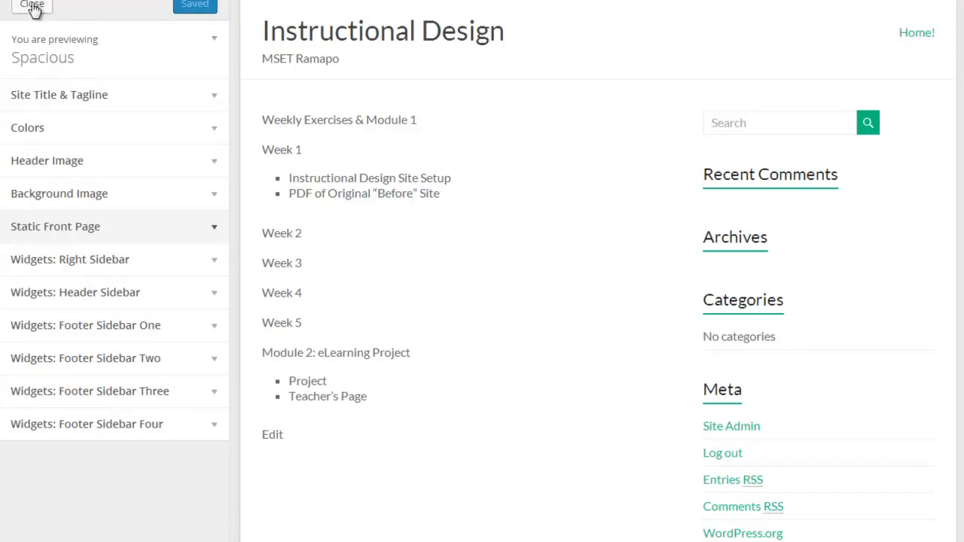
Close the Spacious customizer and return to Appearance > Themes
left_click(31, 7)
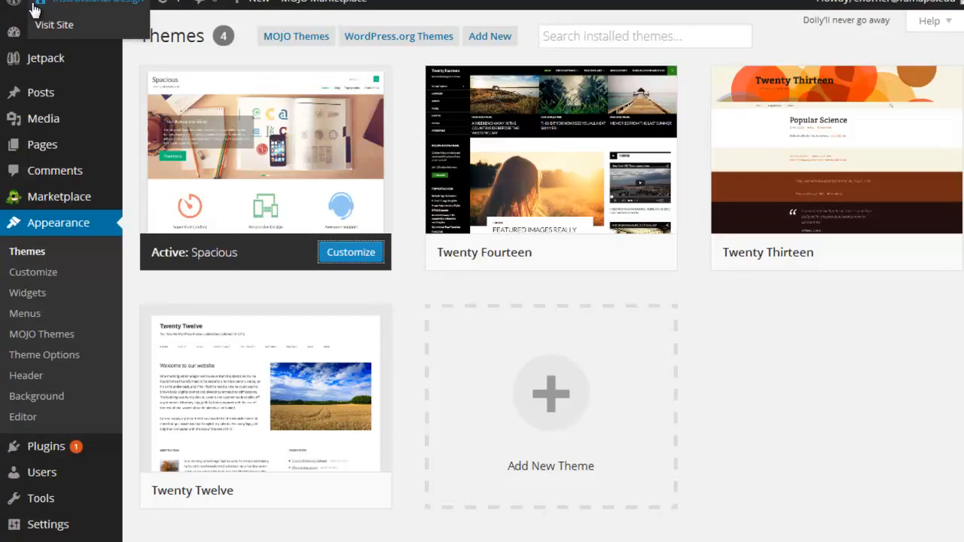
mouse_move(59, 258)
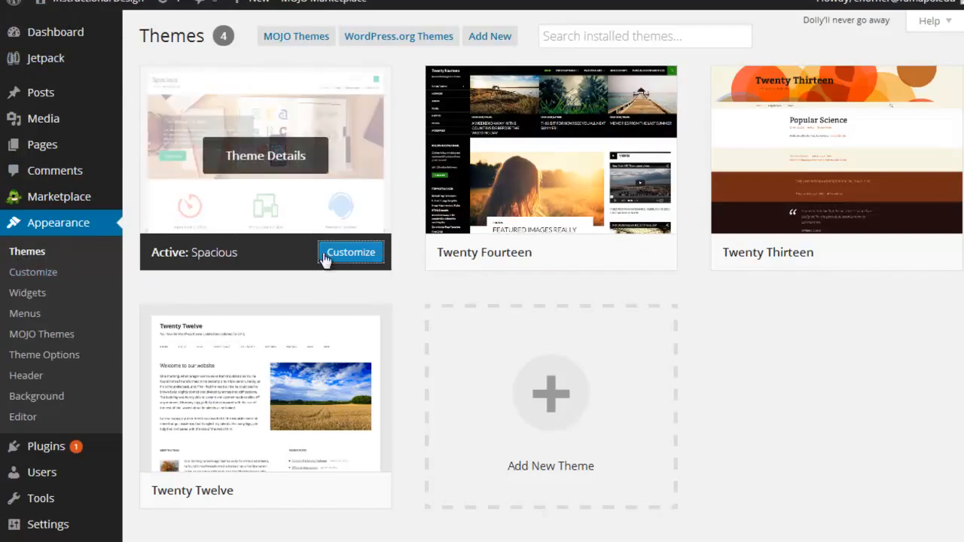
mouse_move(44, 355)
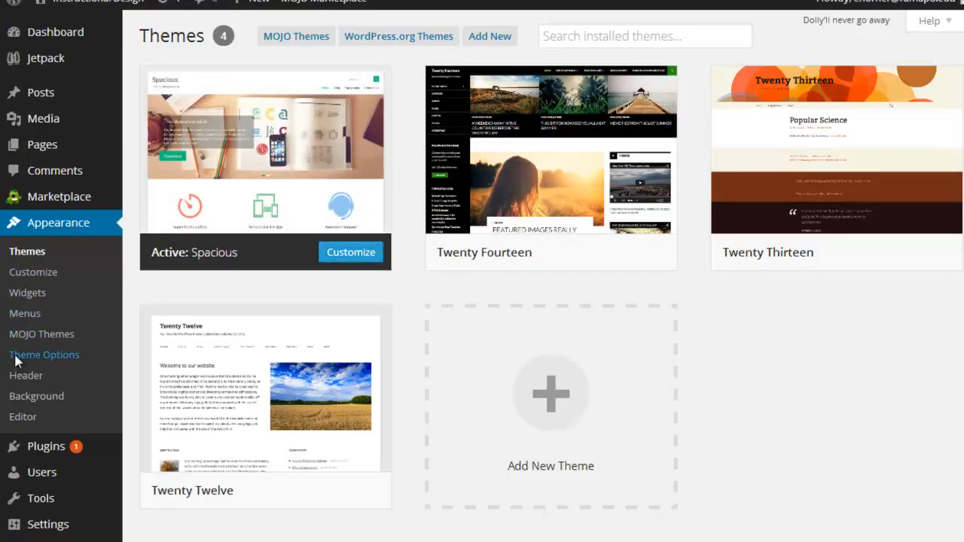
Review the Spacious Theme Options header settings unchanged, then move to Design
left_click(44, 355)
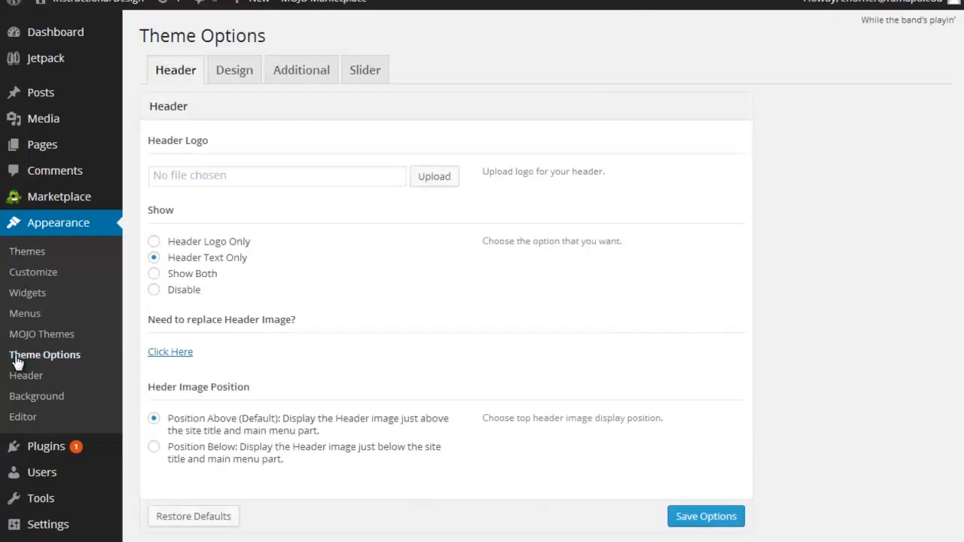
mouse_move(229, 80)
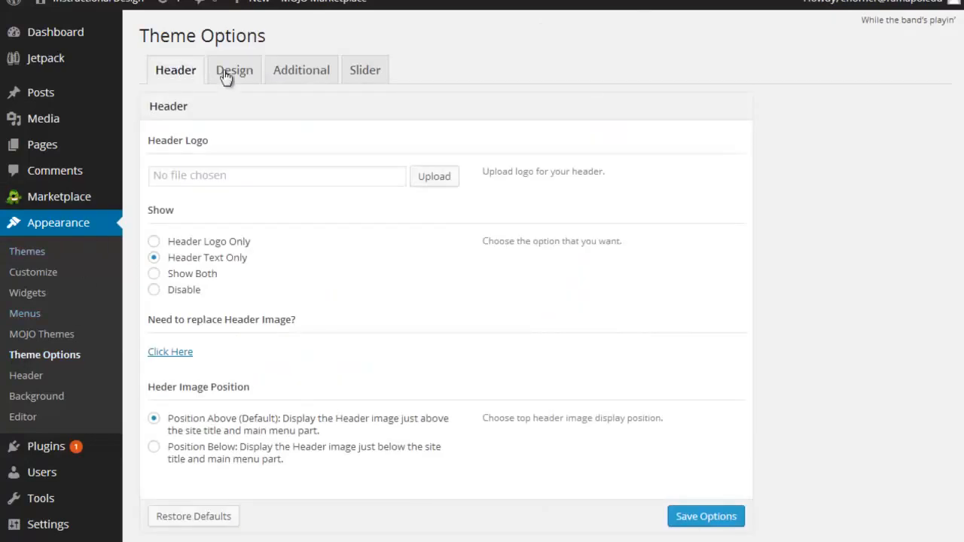
mouse_move(367, 69)
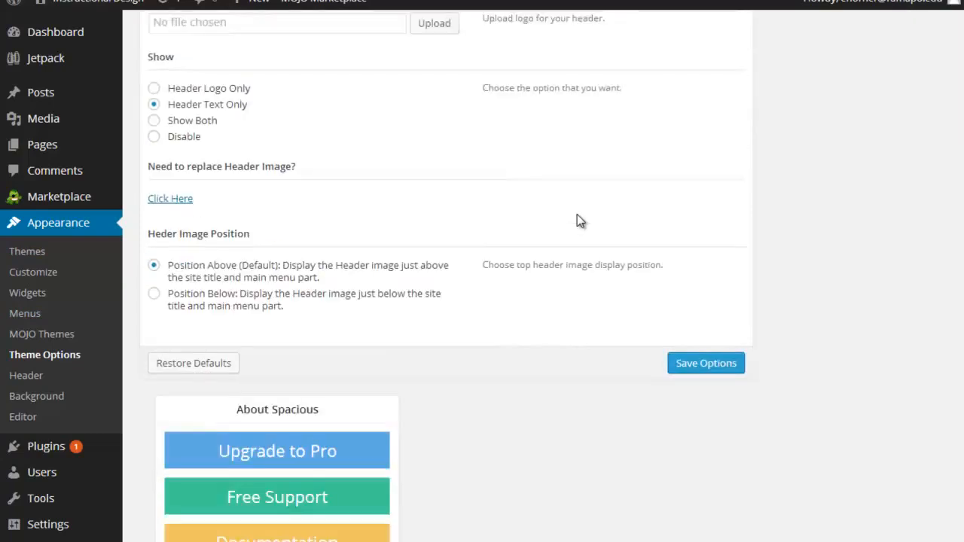
scroll("down", 3)
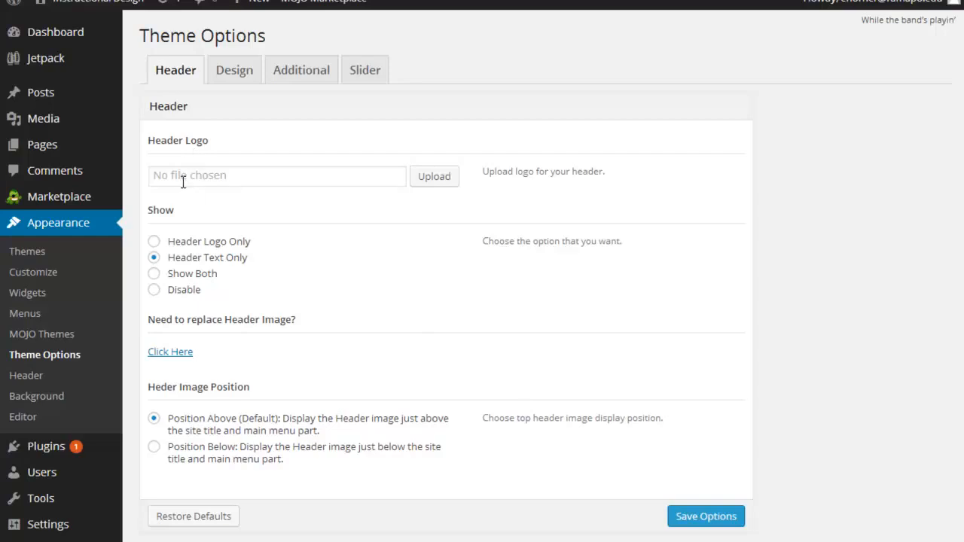
mouse_move(170, 352)
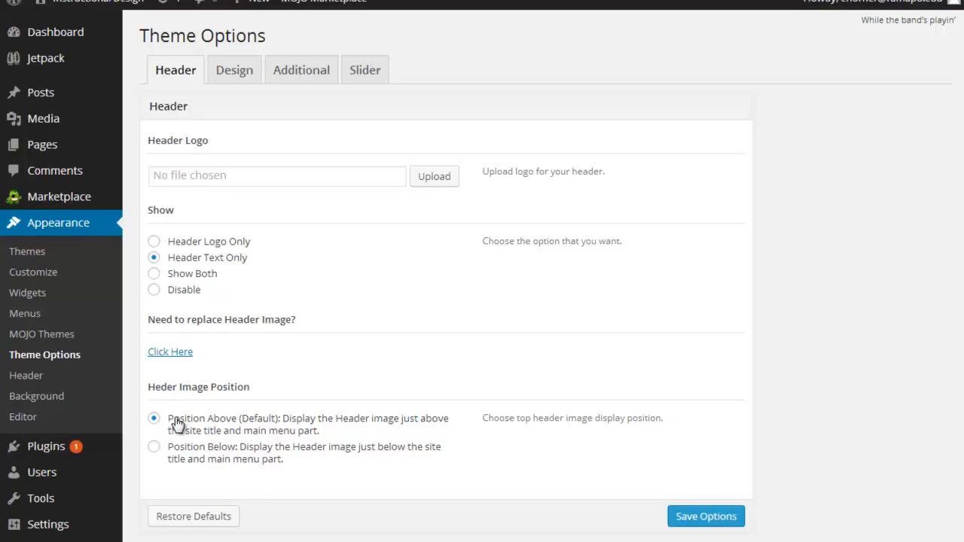
left_click(234, 69)
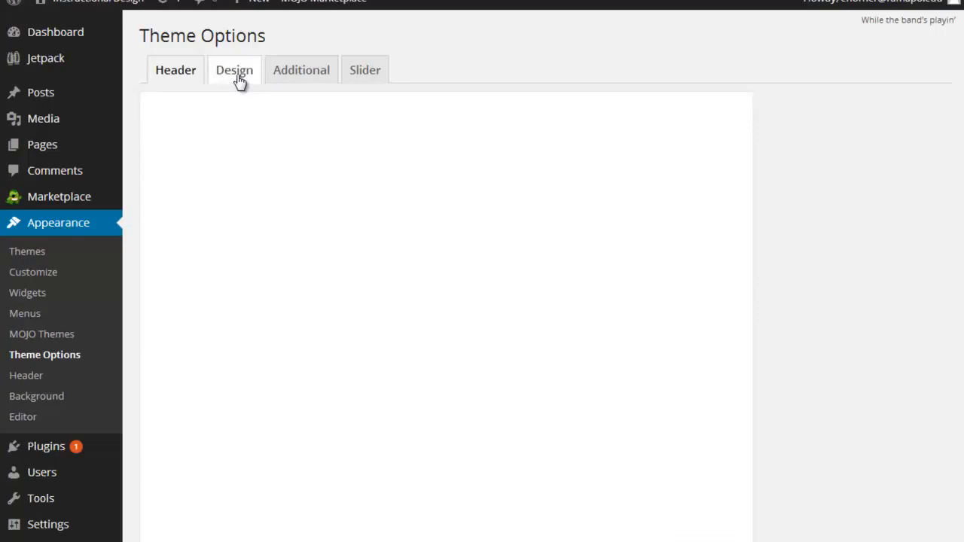
Choose the boxed 978px site layout and the left-sidebar layout for pages
left_click(234, 70)
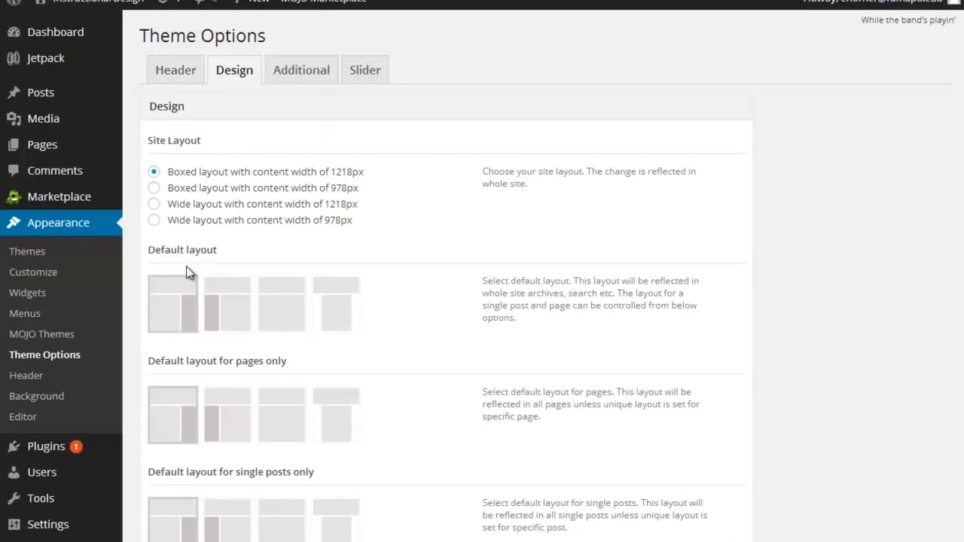
left_click(153, 187)
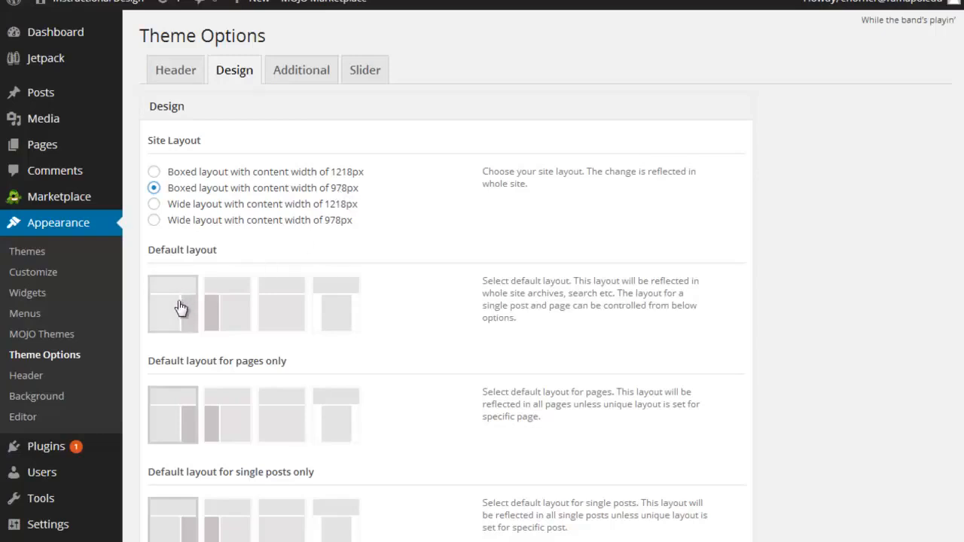
mouse_move(330, 311)
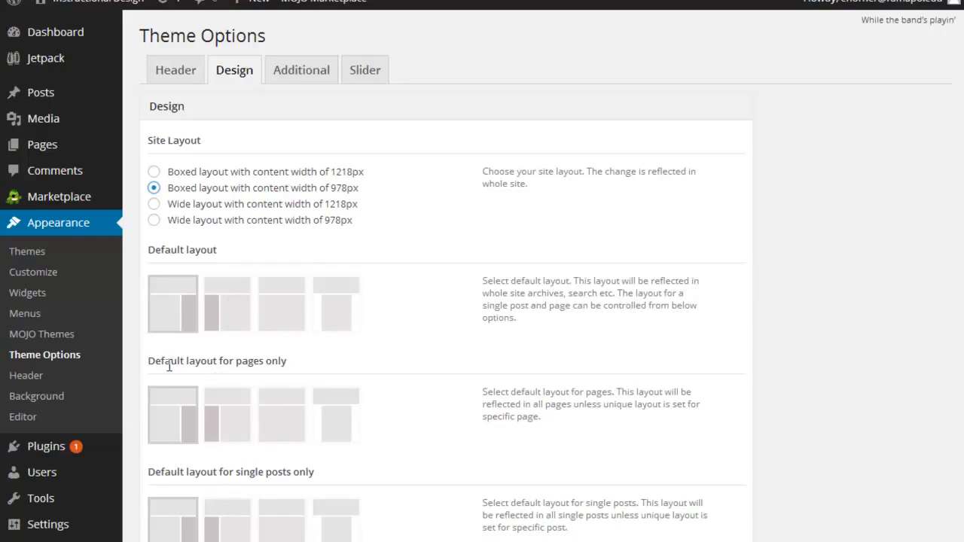
mouse_move(214, 488)
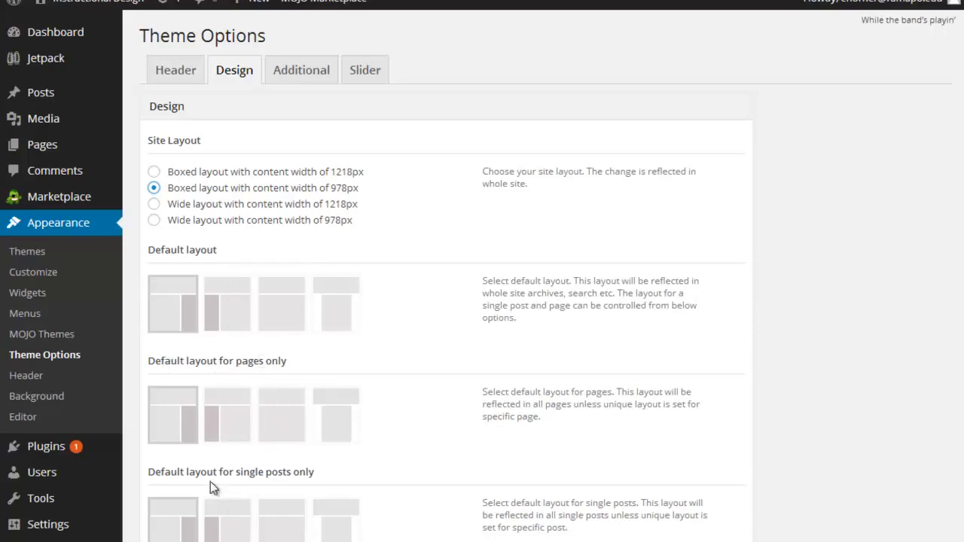
mouse_move(313, 472)
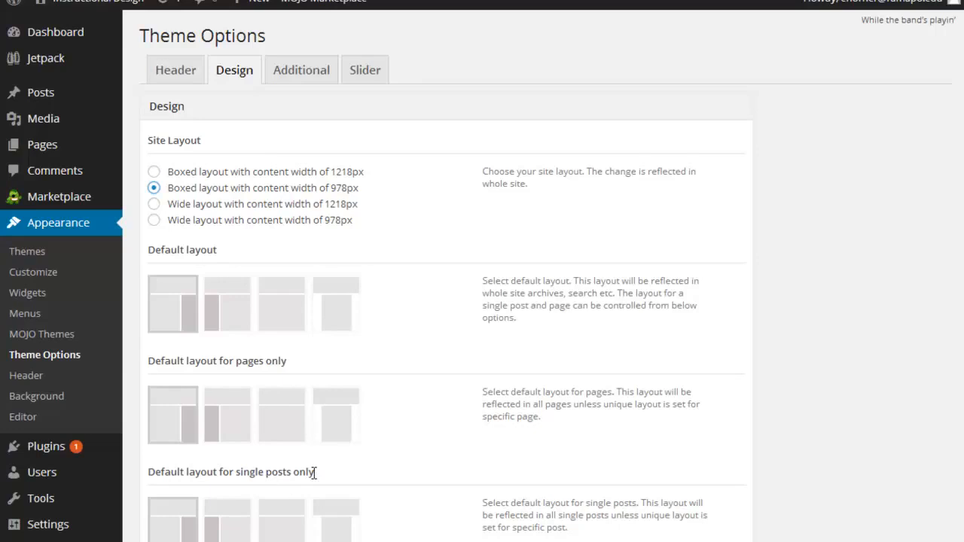
mouse_move(248, 336)
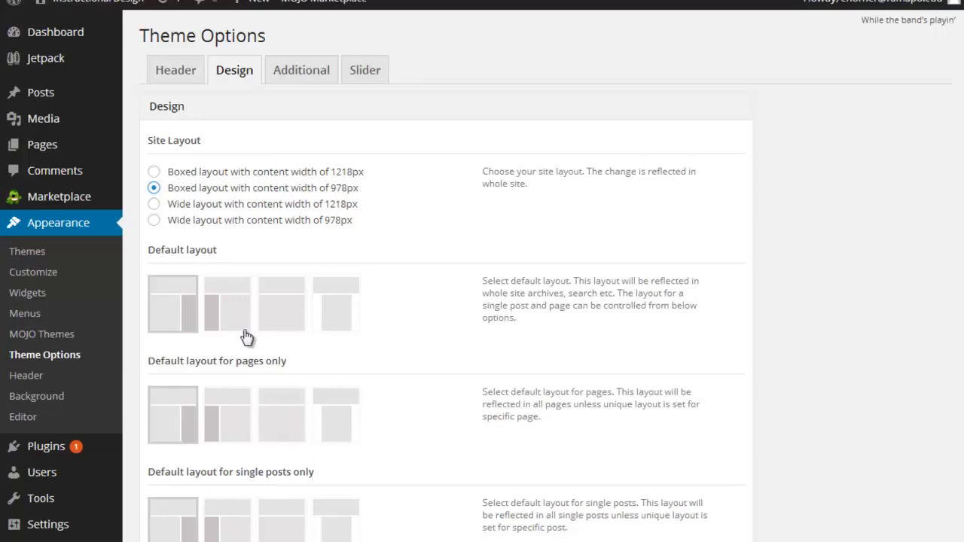
mouse_move(234, 290)
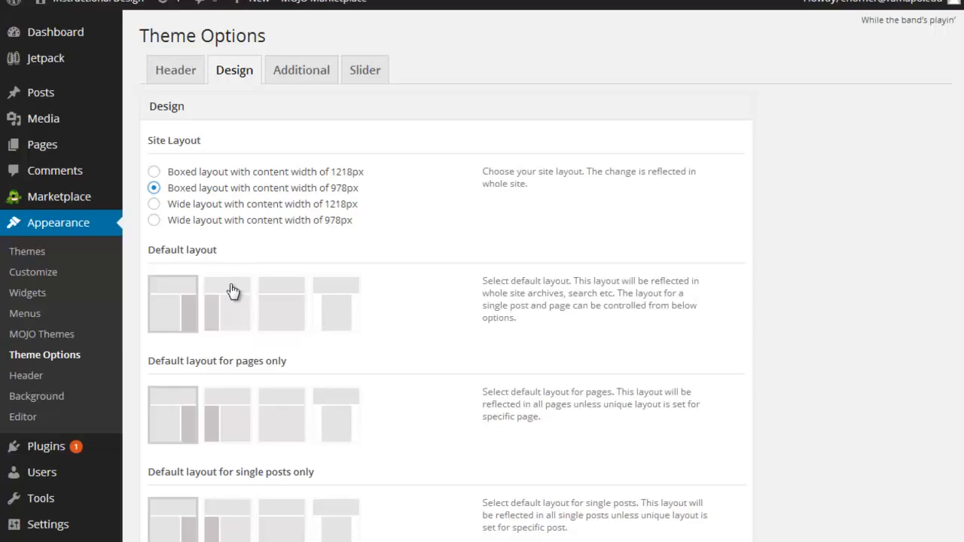
mouse_move(249, 407)
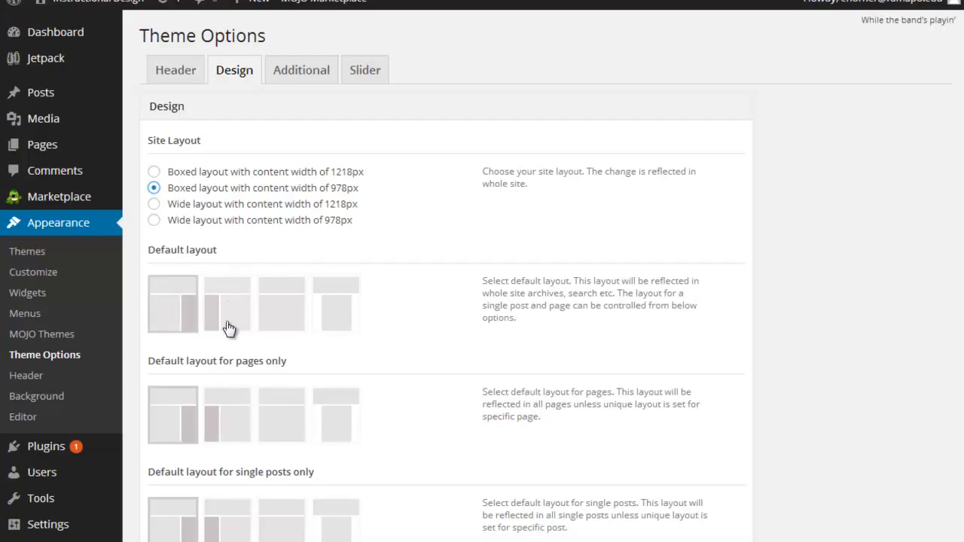
mouse_move(193, 420)
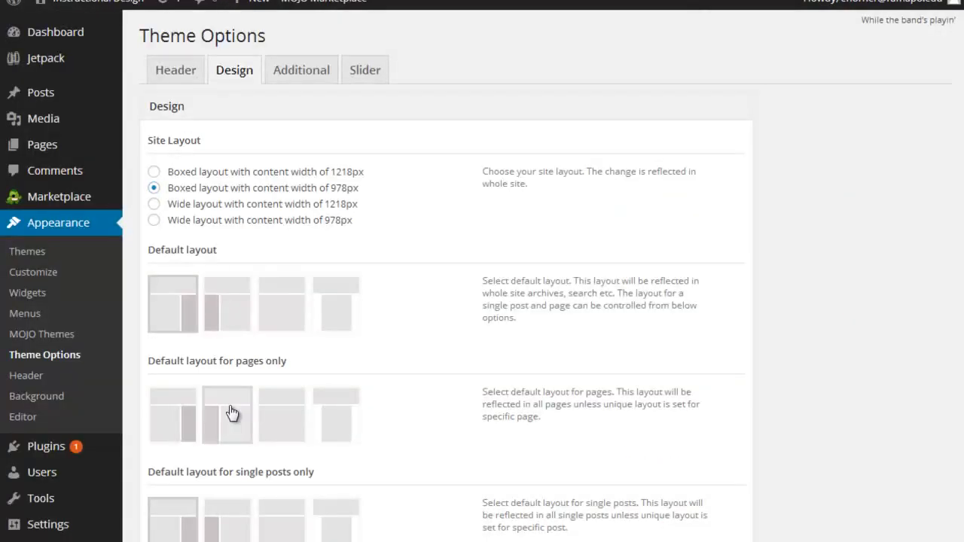
scroll("down", 3)
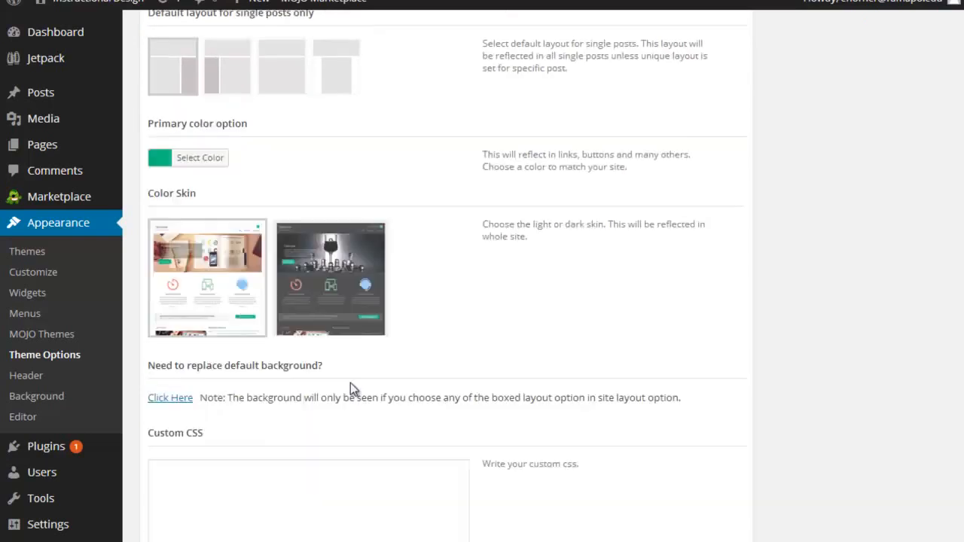
Save the design options and view the live site's boxed left-sidebar layout
scroll("down", 3)
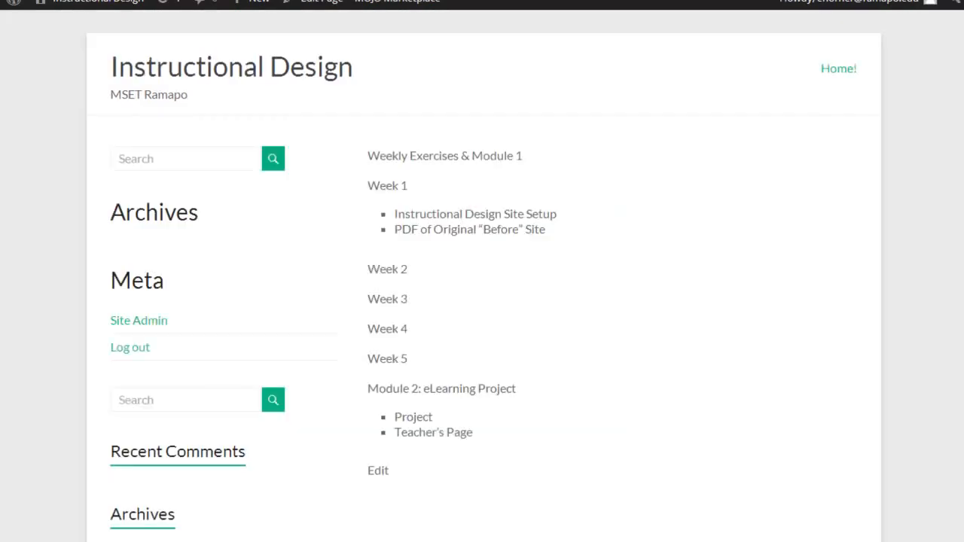
mouse_move(844, 187)
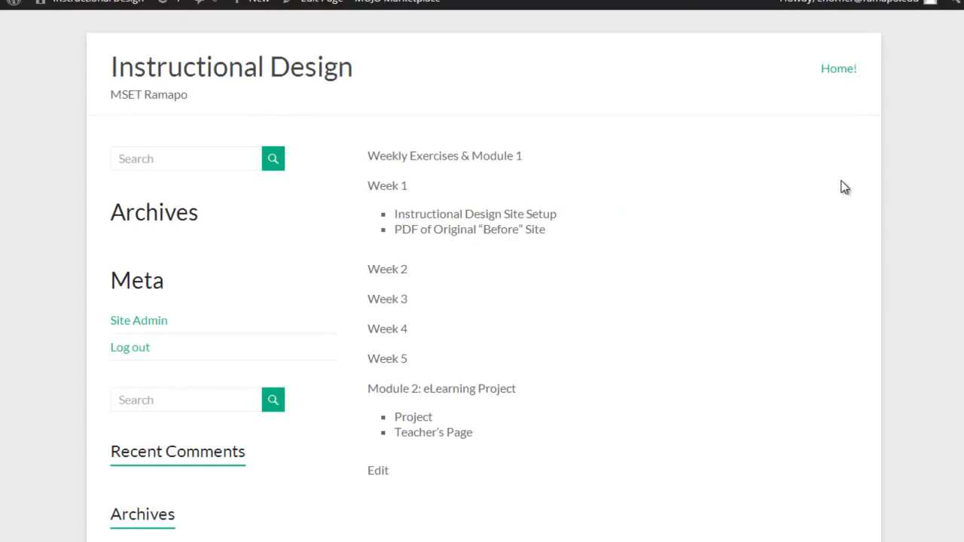
mouse_move(232, 121)
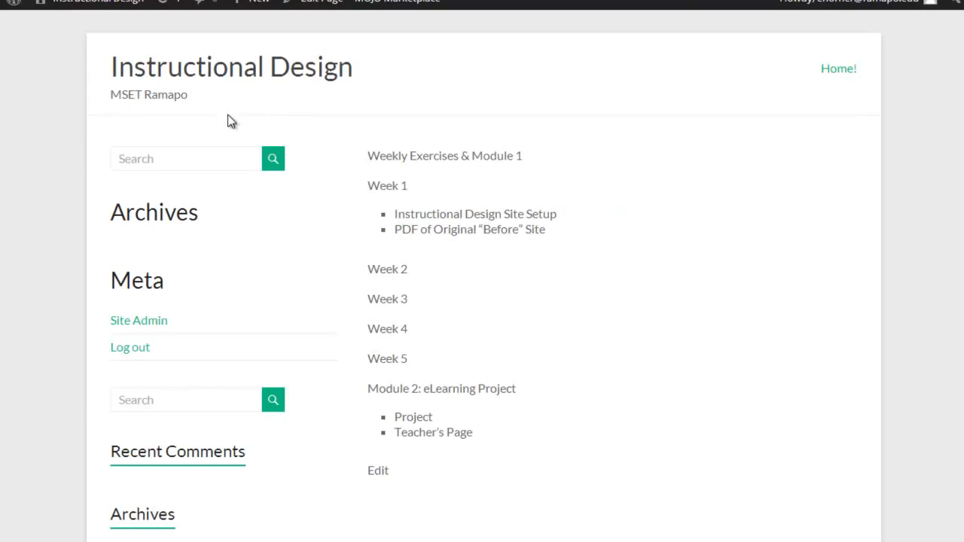
mouse_move(67, 156)
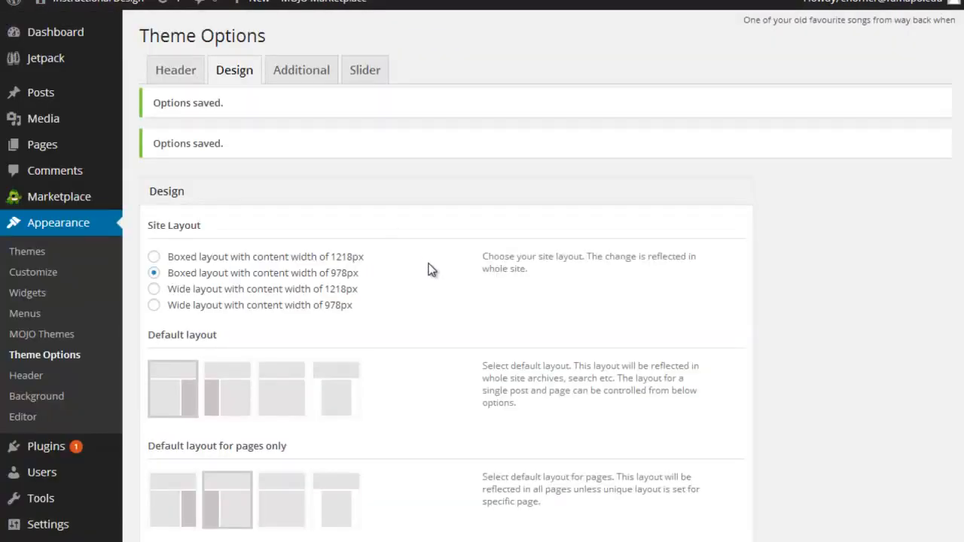
scroll("down", 3)
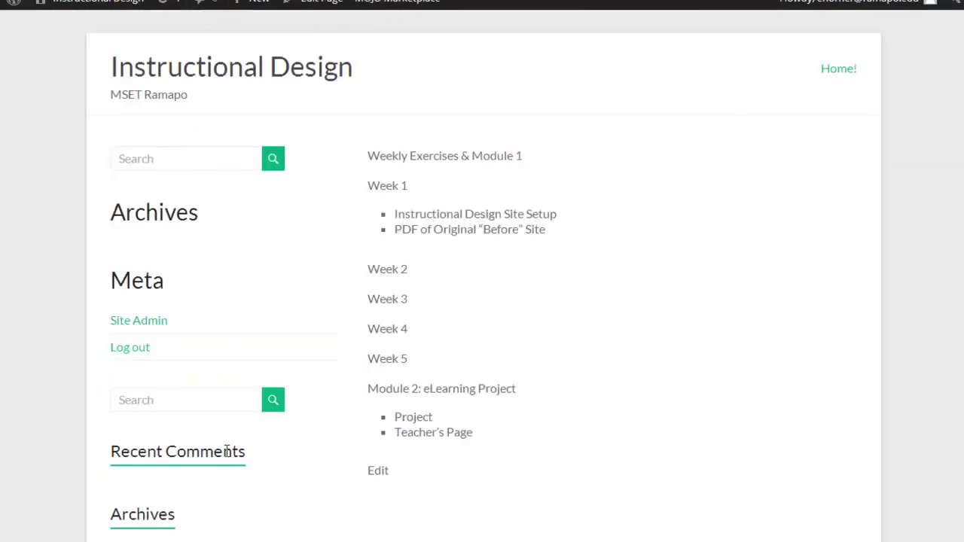
mouse_move(138, 320)
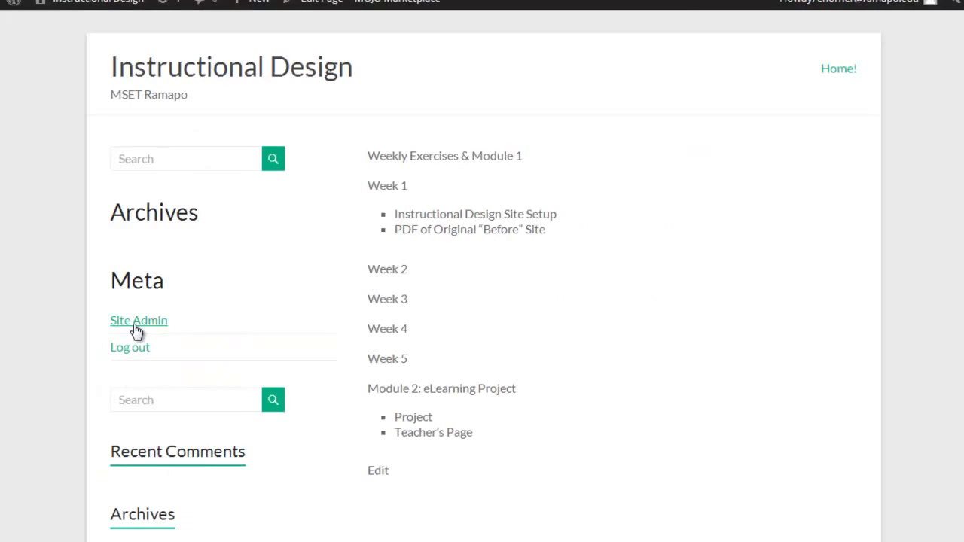
Select the dark Color Skin in Theme Options > Design and save it
left_click(139, 320)
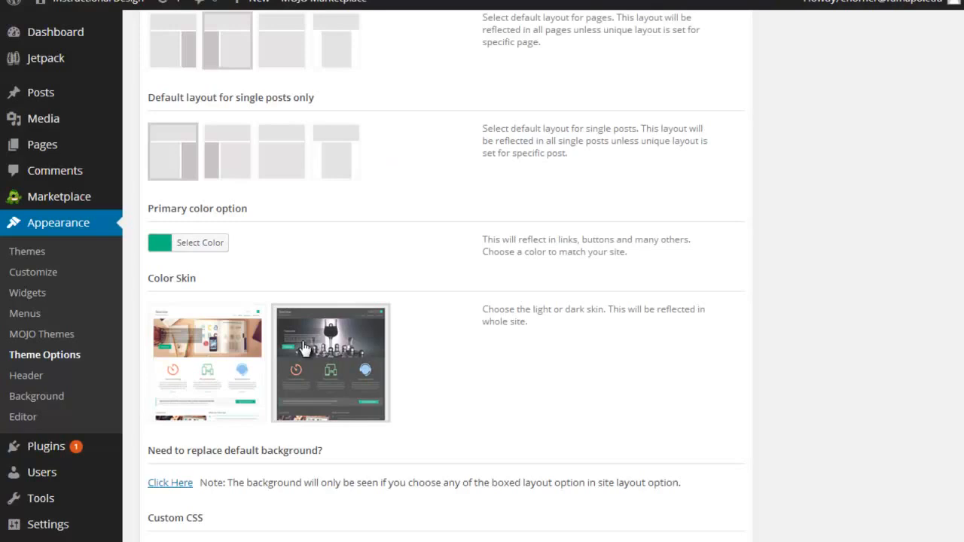
scroll("down", 3)
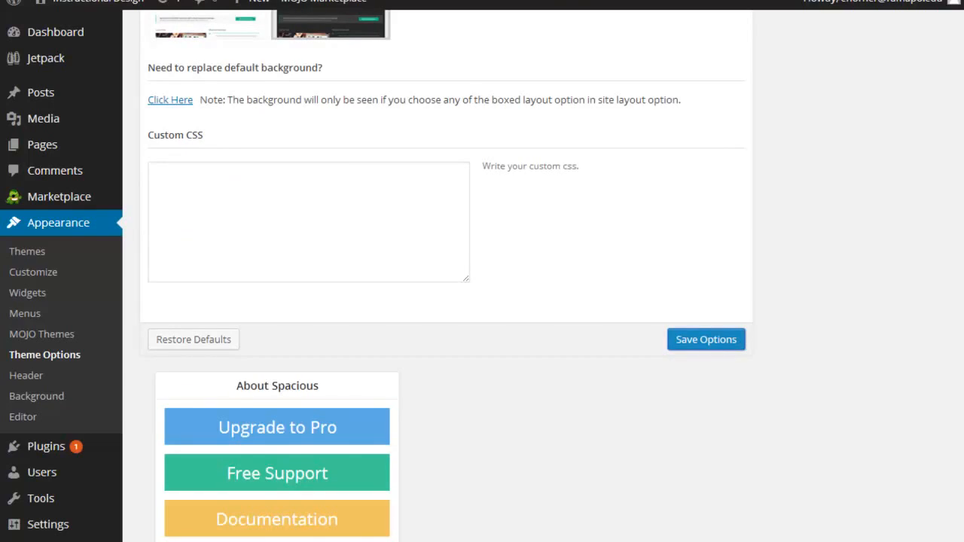
left_click(705, 339)
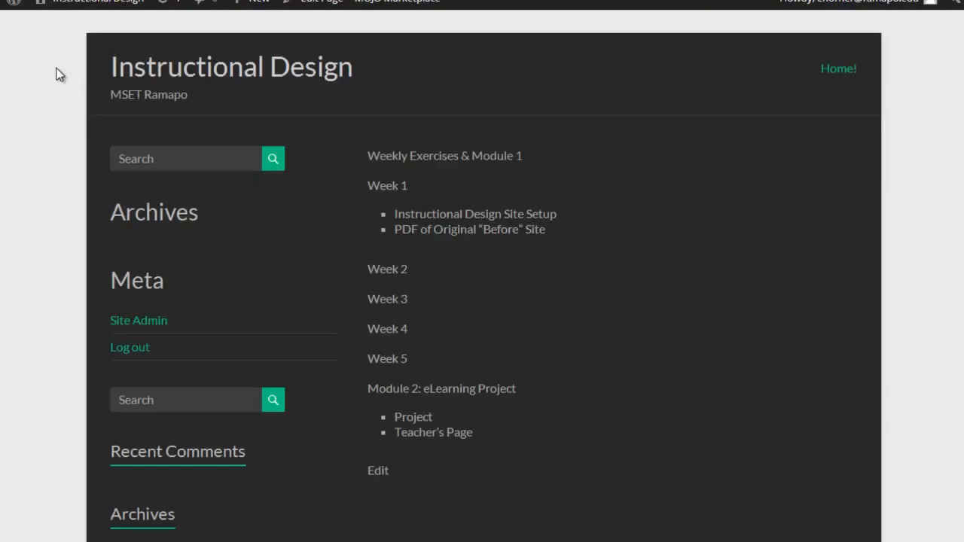
mouse_move(27, 106)
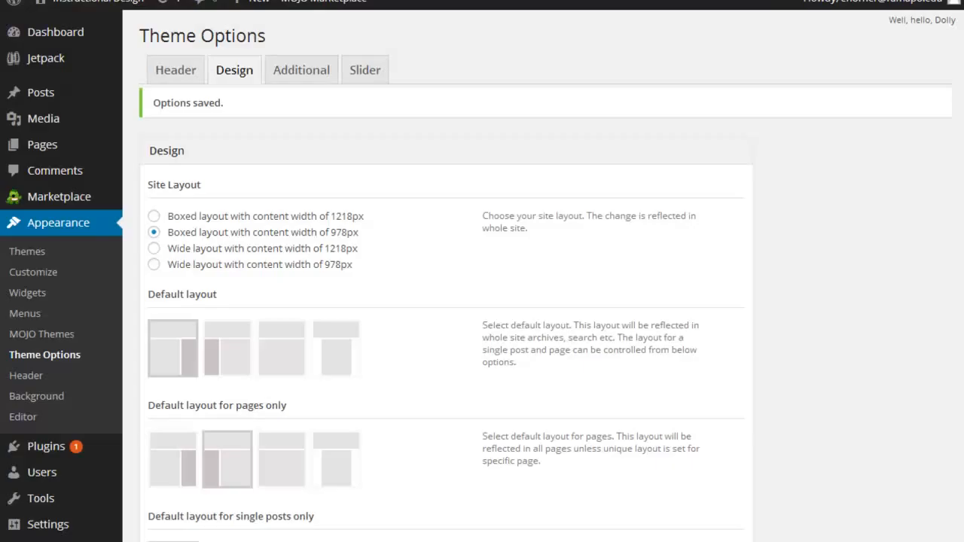
Look over Spacious's favicon and slider settings without changes, then open the Customizer
scroll("down", 3)
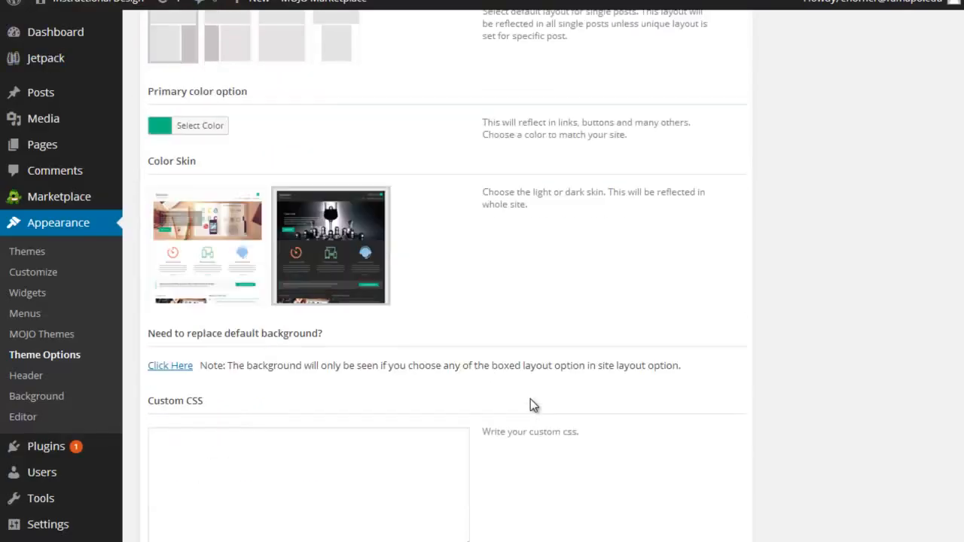
scroll("down", 3)
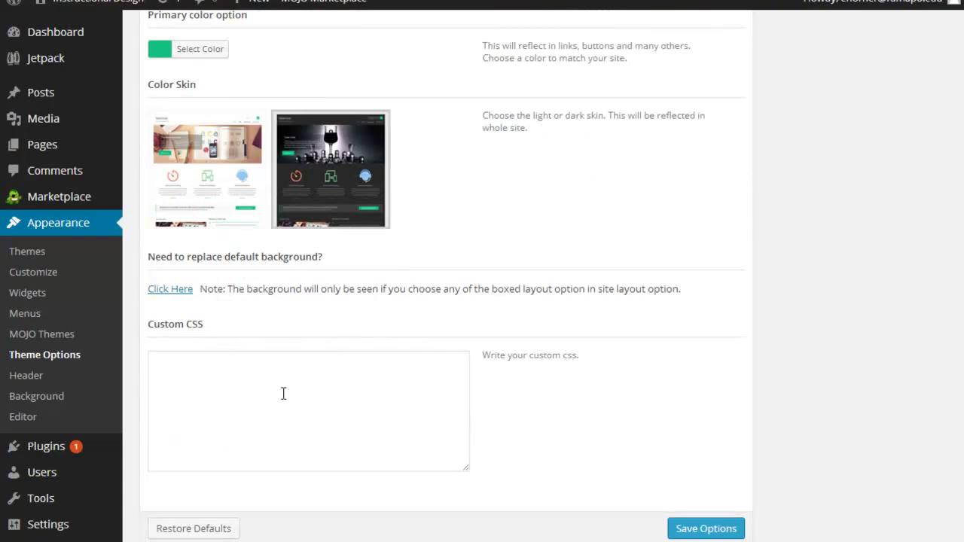
left_click(708, 528)
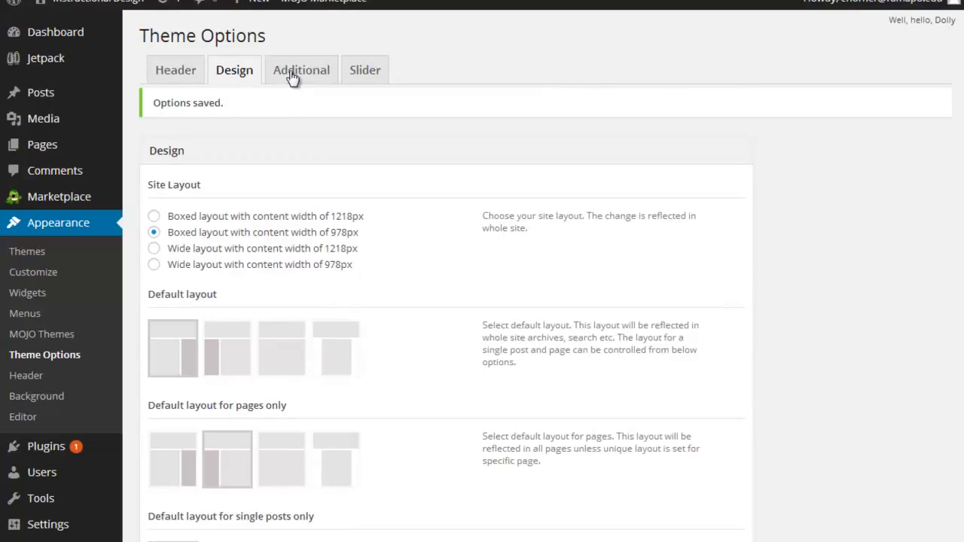
left_click(302, 70)
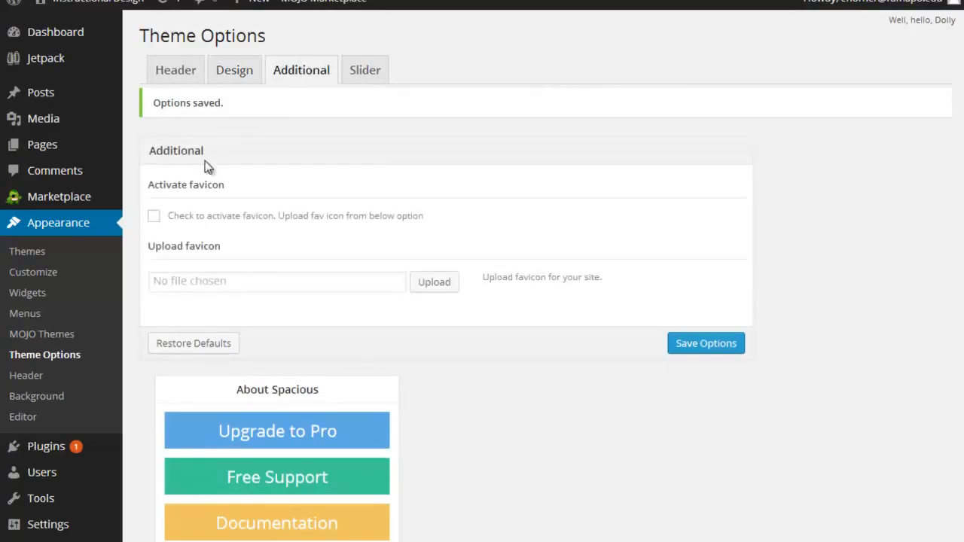
mouse_move(254, 199)
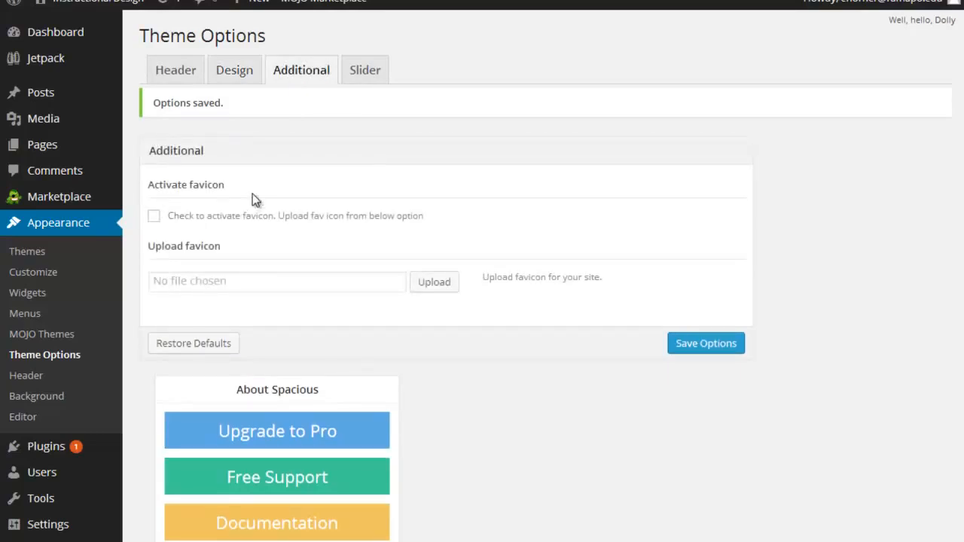
left_click(364, 69)
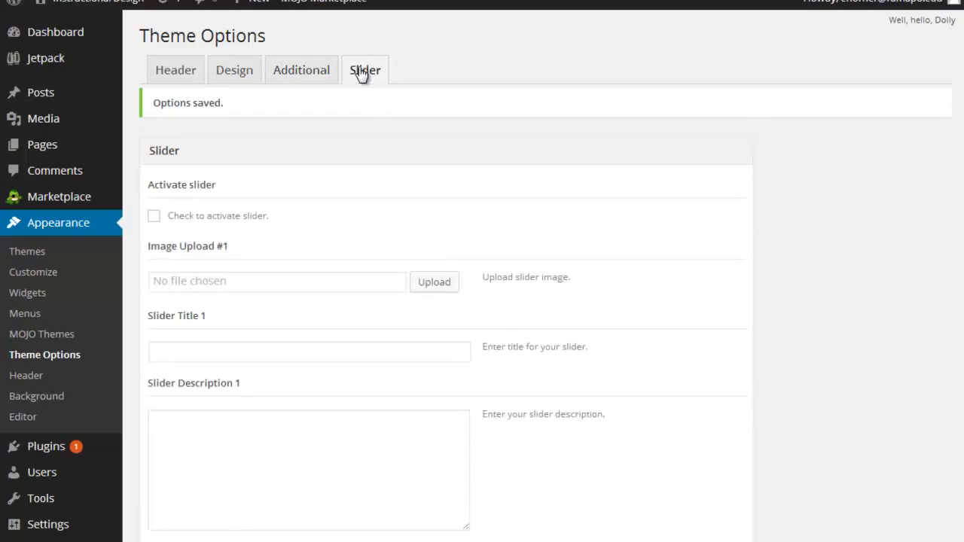
left_click(176, 69)
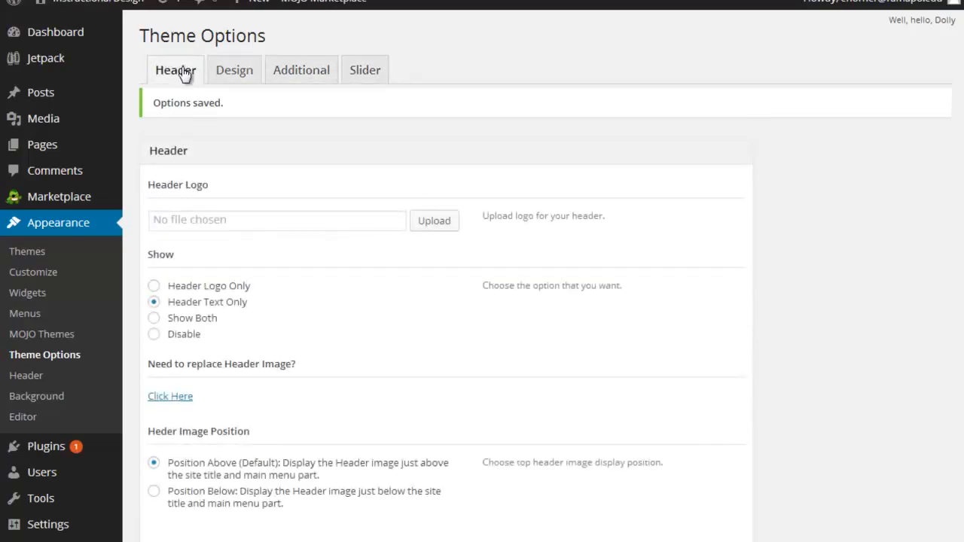
mouse_move(33, 272)
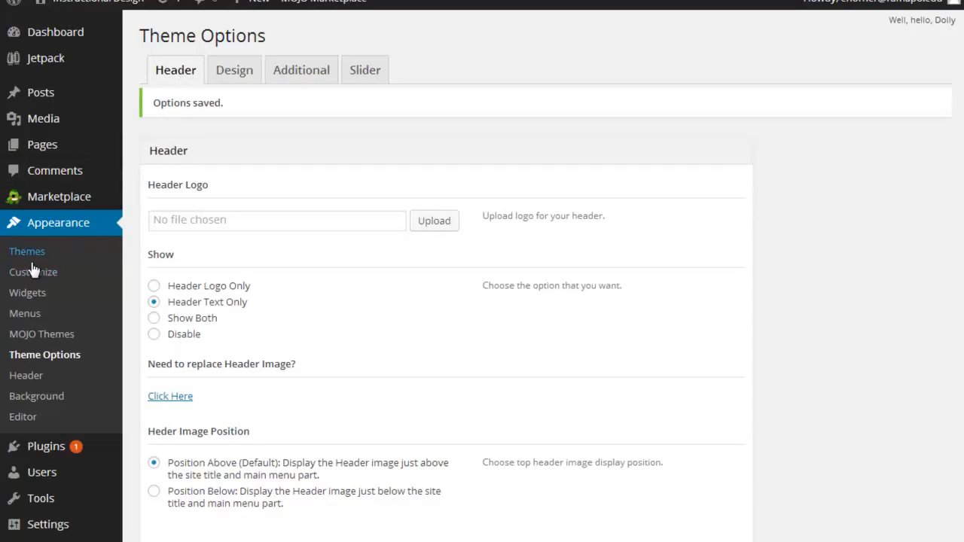
left_click(32, 272)
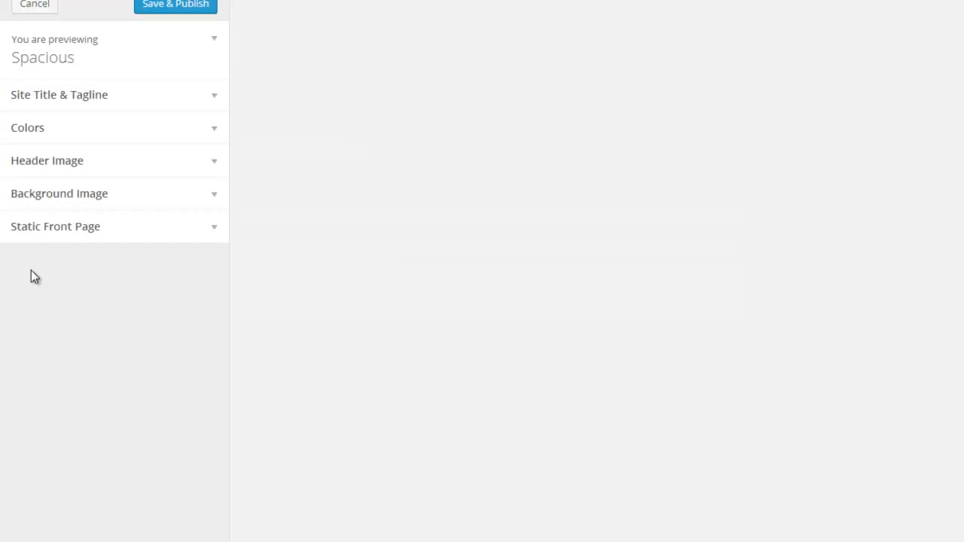
Upload the light-streams JPG from Current WordPress Dev as a new header image
left_click(46, 160)
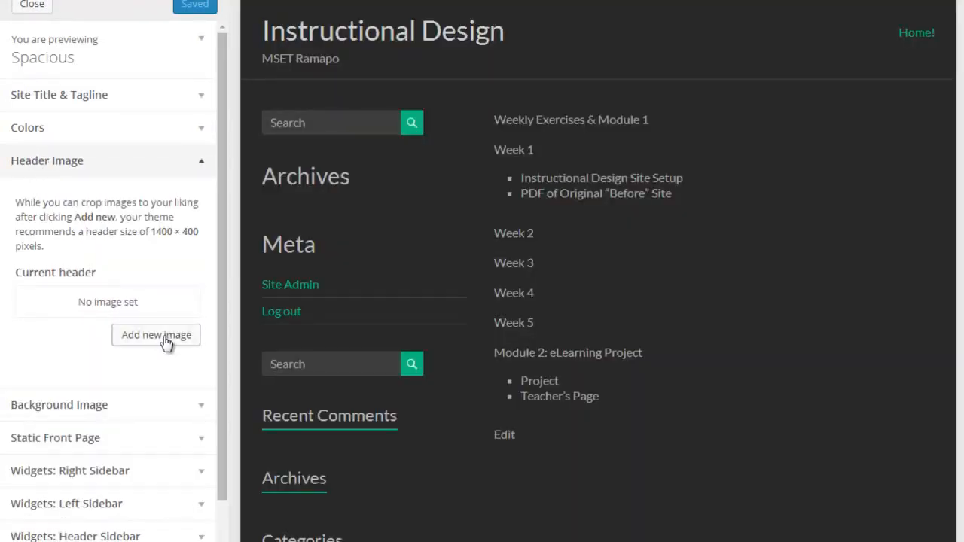
left_click(156, 335)
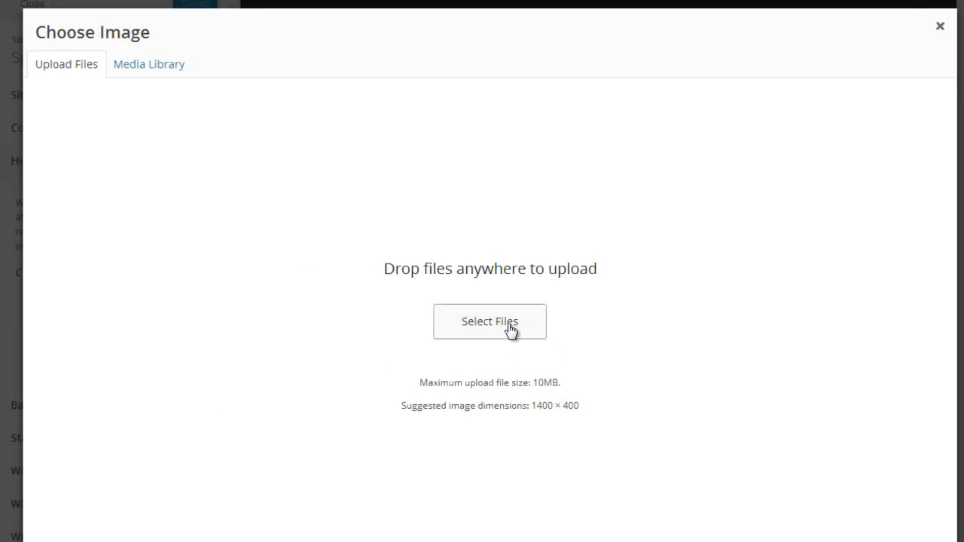
left_click(490, 322)
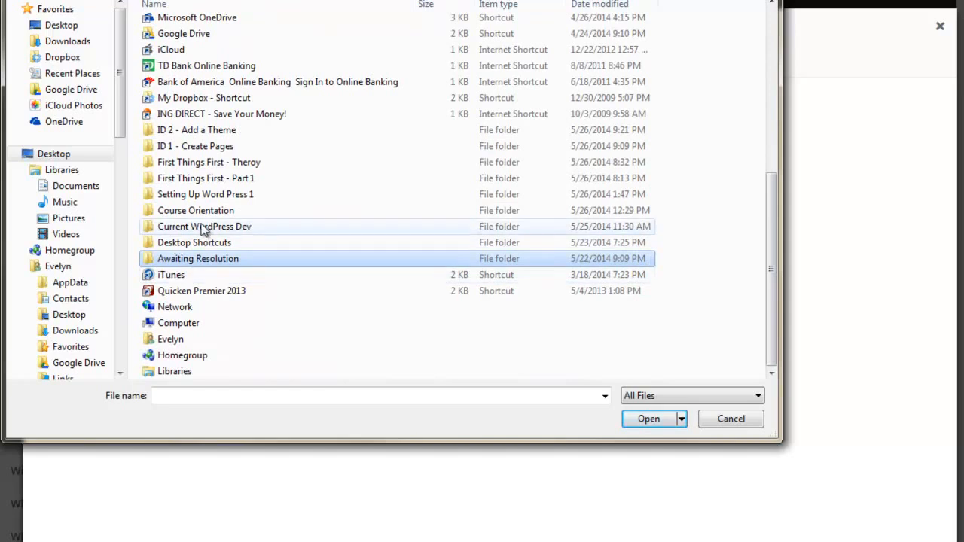
double_click(204, 226)
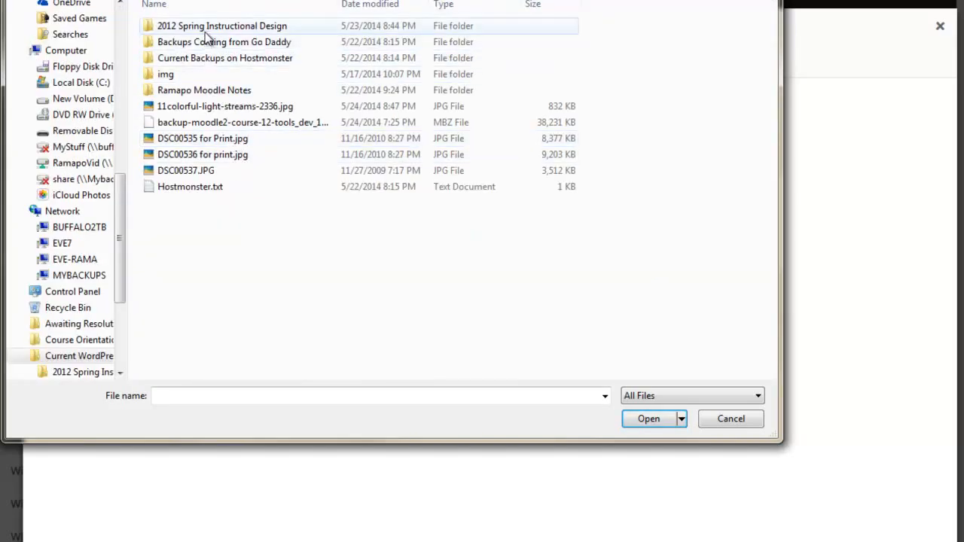
left_click(225, 106)
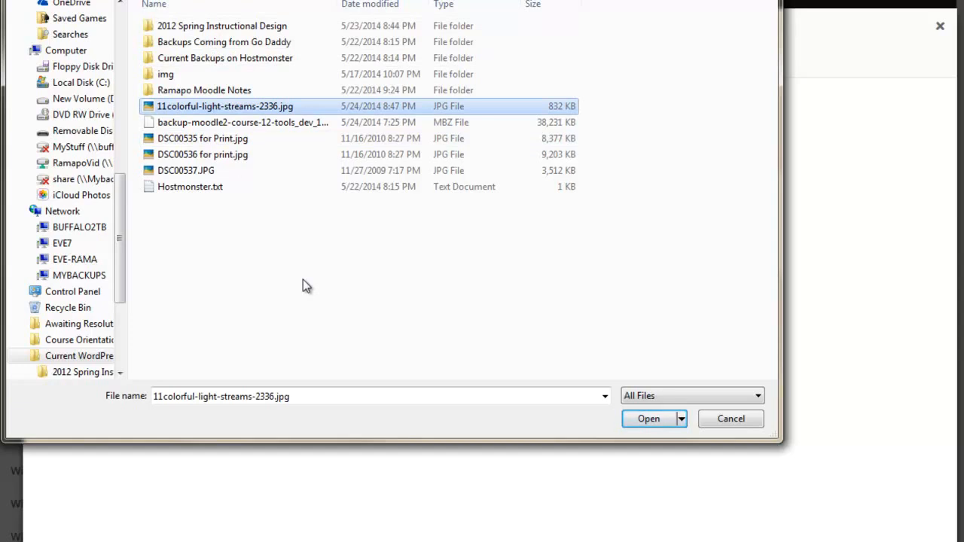
mouse_move(646, 421)
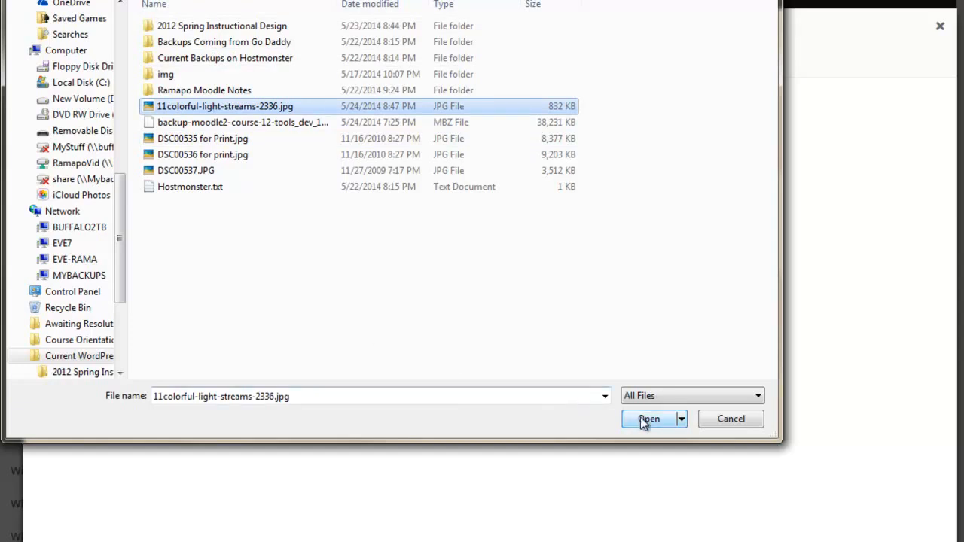
left_click(649, 419)
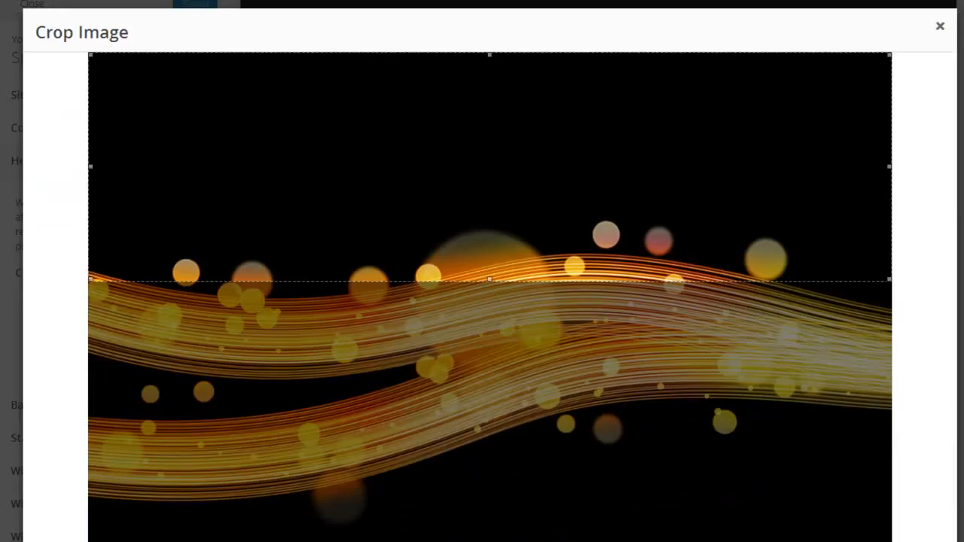
Frame the header crop box as a narrow band over the upper light stream
left_click(938, 25)
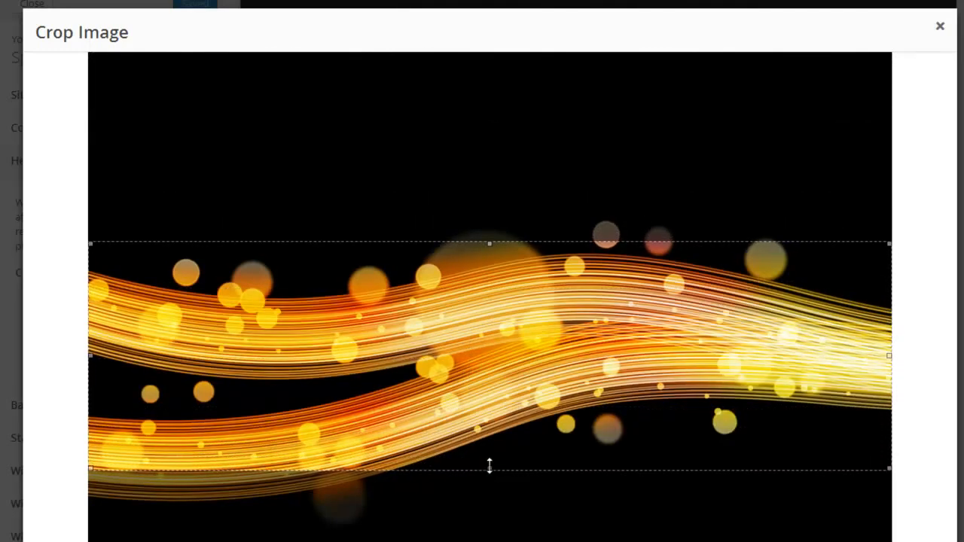
left_click_drag(489, 468, 488, 369)
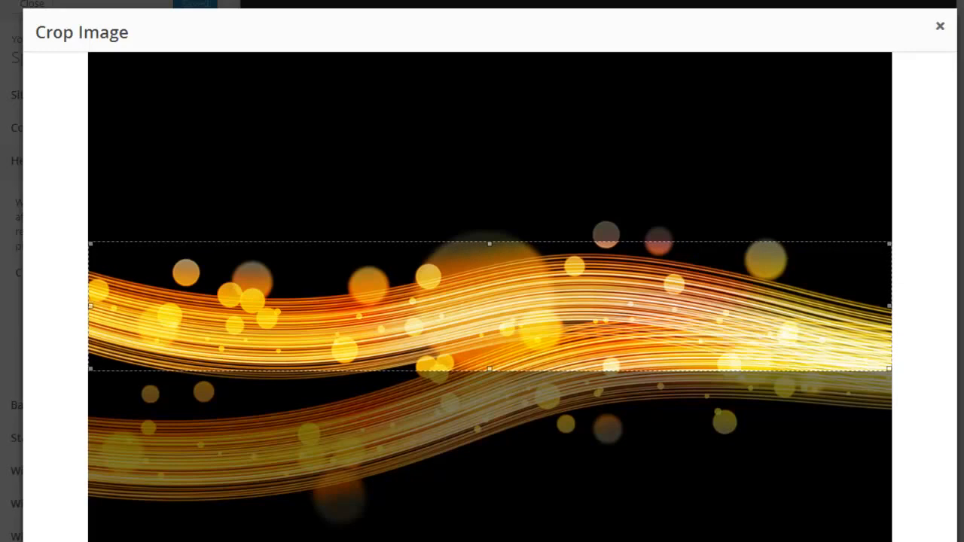
mouse_move(561, 129)
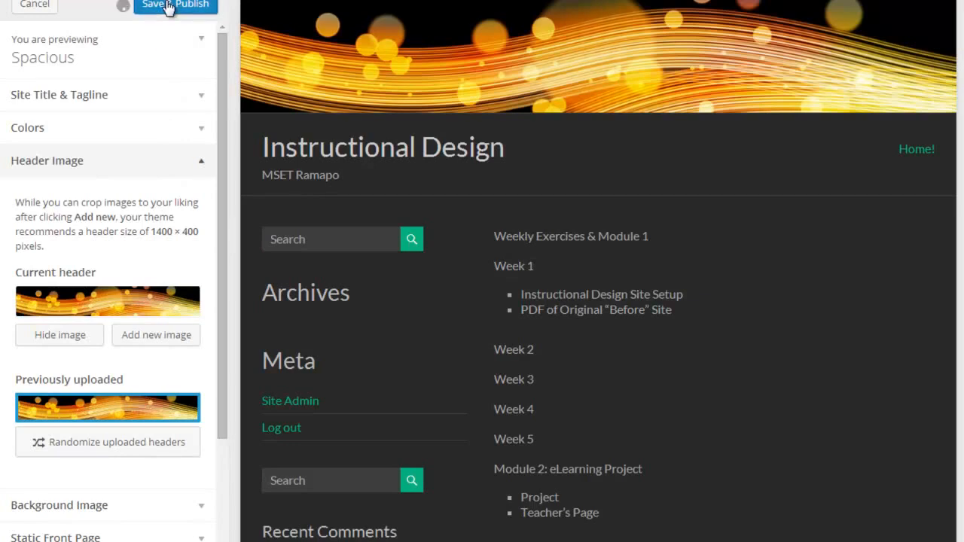
Save & Publish the cropped light-streams header image in the customizer
left_click(175, 6)
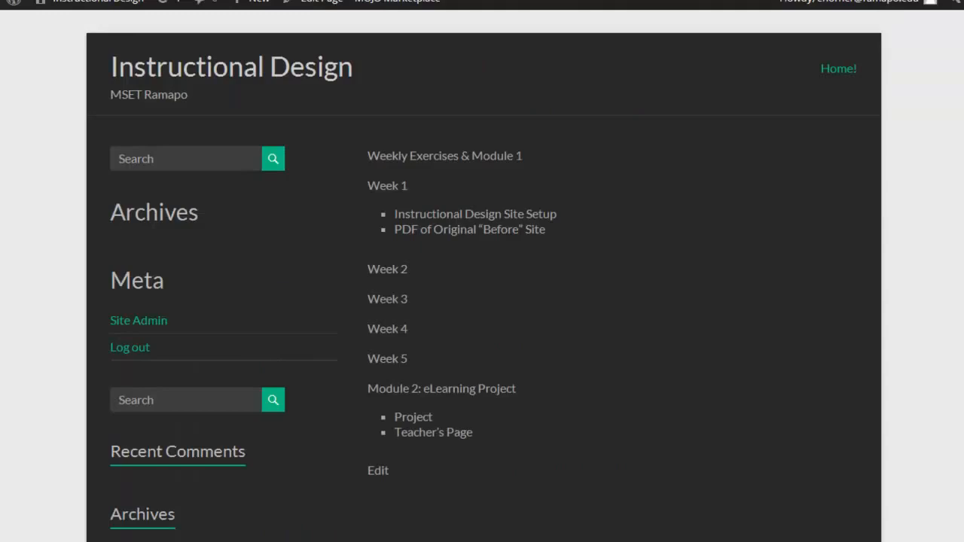
mouse_move(49, 91)
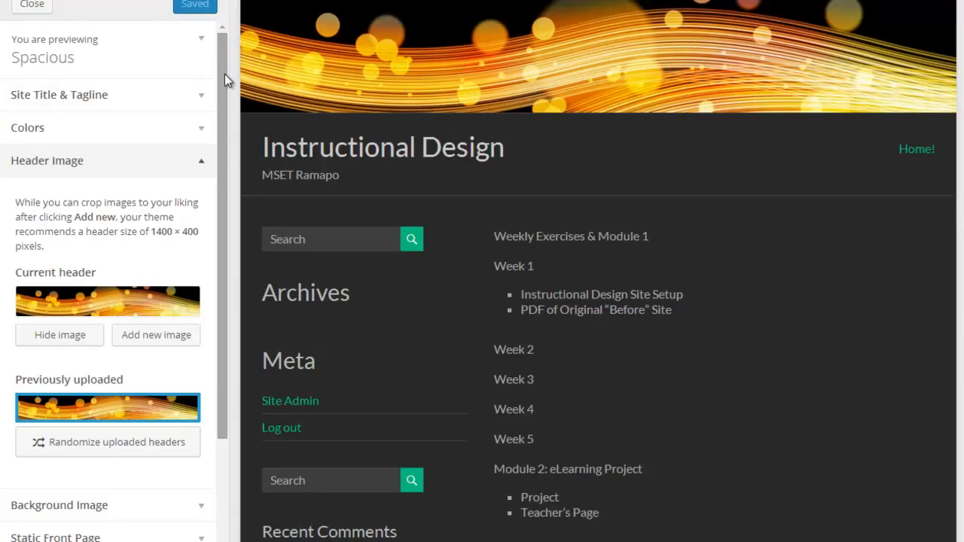
Upload the light-streams JPG as the site's background image
scroll("down", 3)
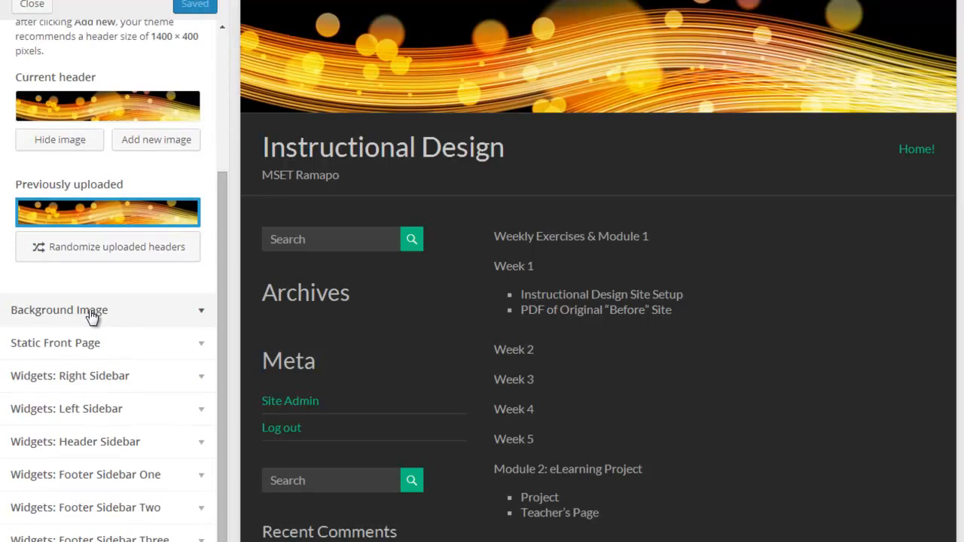
left_click(58, 311)
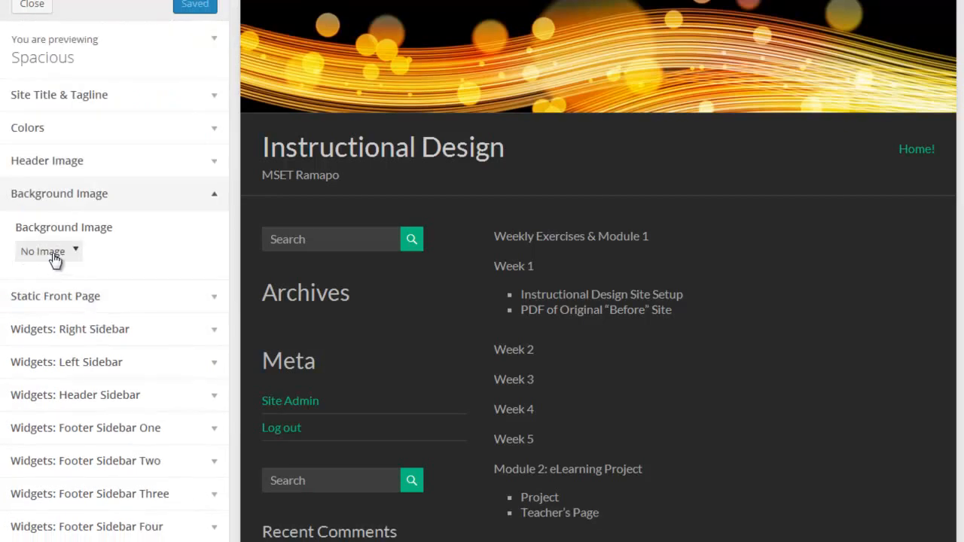
left_click(47, 252)
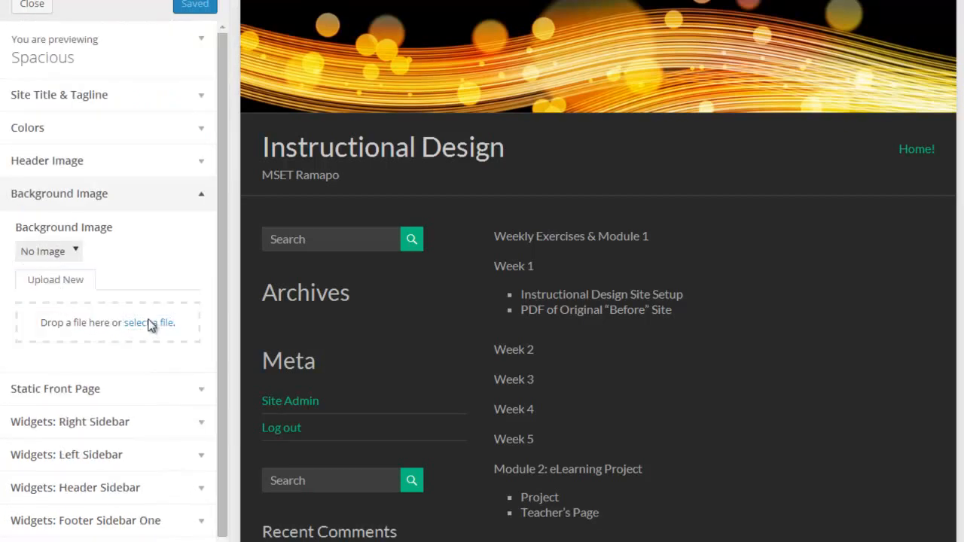
left_click(153, 322)
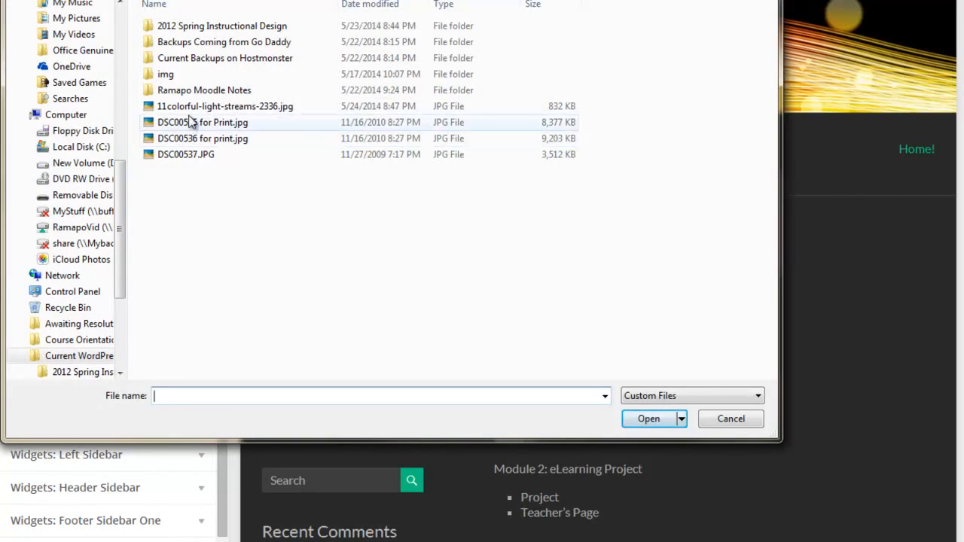
left_click(225, 105)
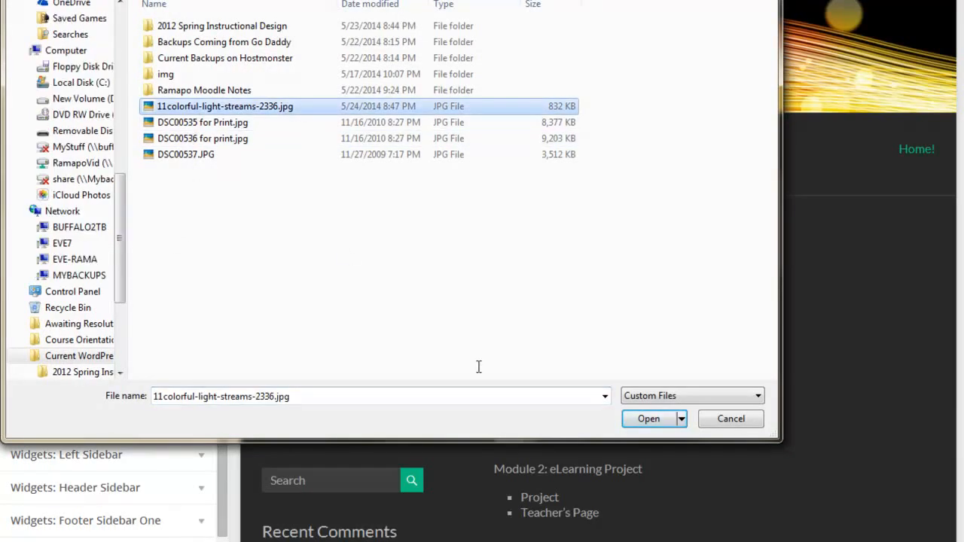
left_click(649, 418)
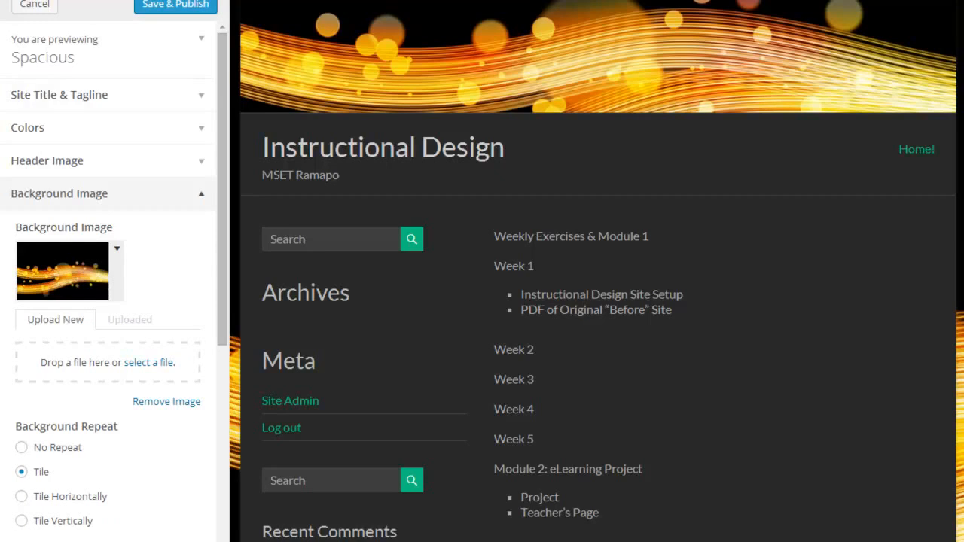
Keep the background set to Tile and publish it
scroll("down", 3)
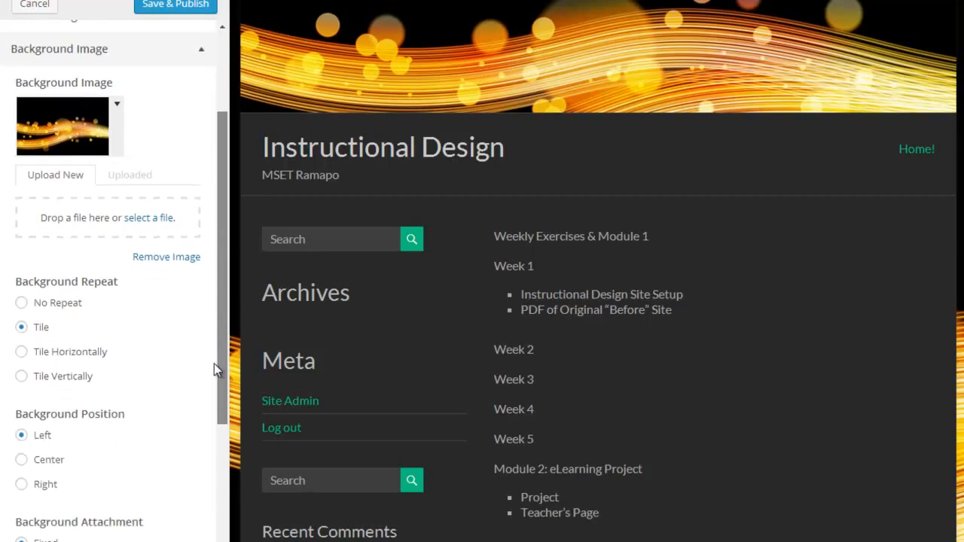
scroll("down", 3)
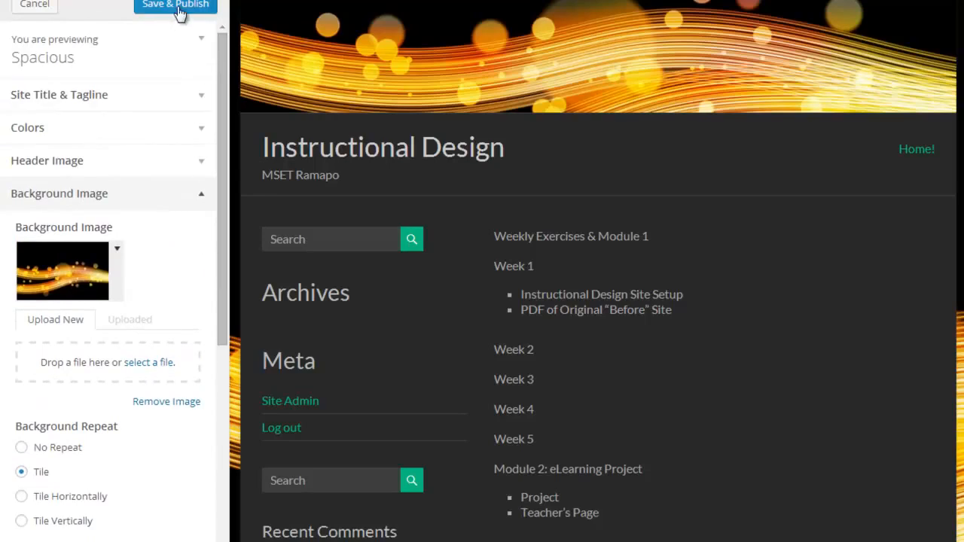
left_click(175, 6)
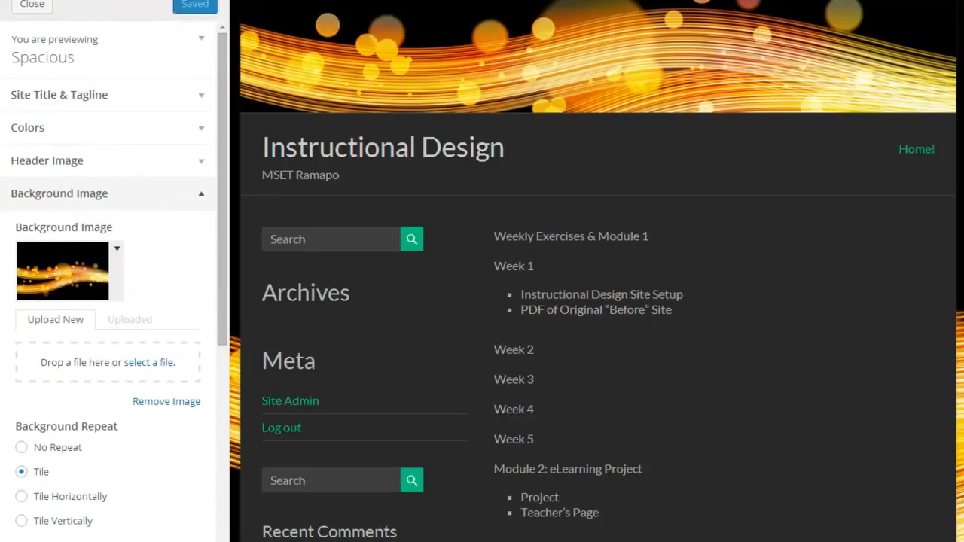
left_click(32, 5)
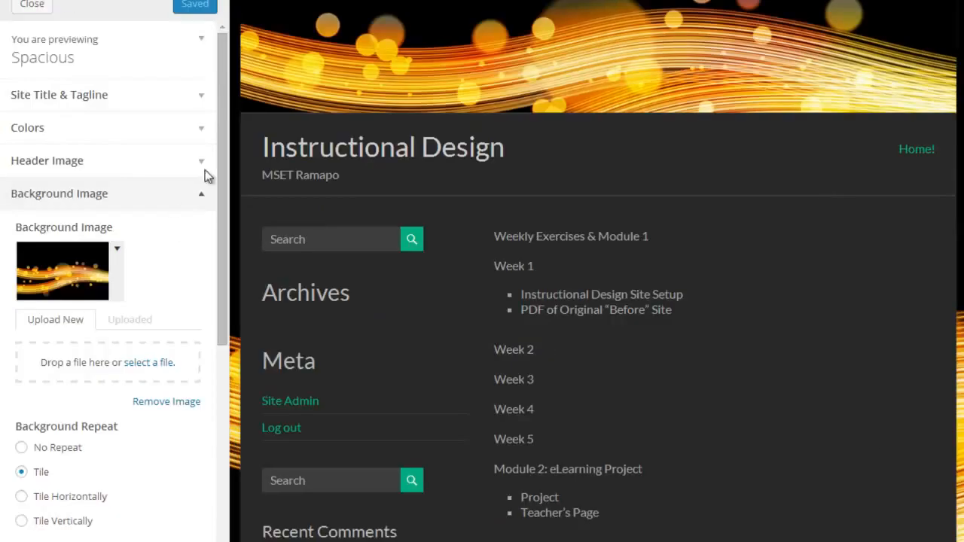
mouse_move(32, 6)
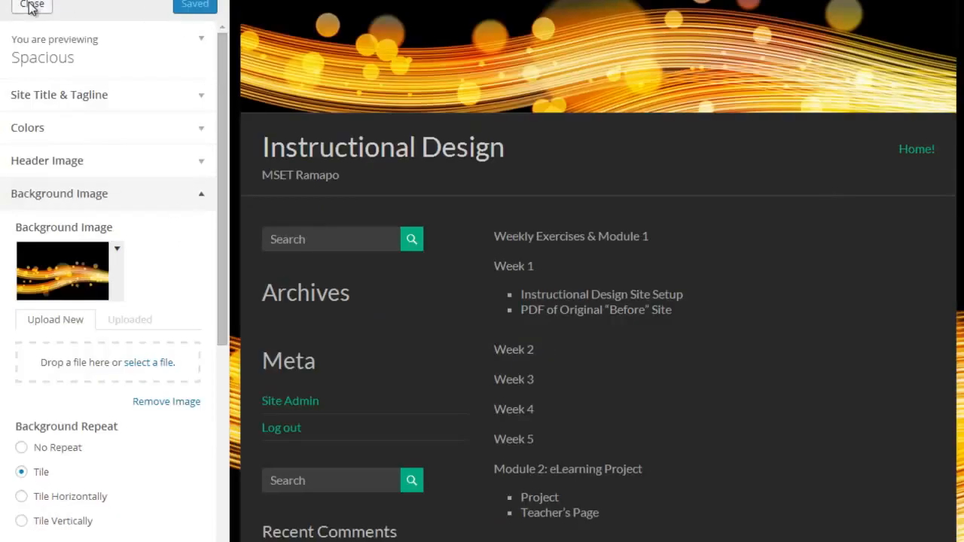
Close the customizer to return to Appearance > Themes with Spacious active
left_click(32, 5)
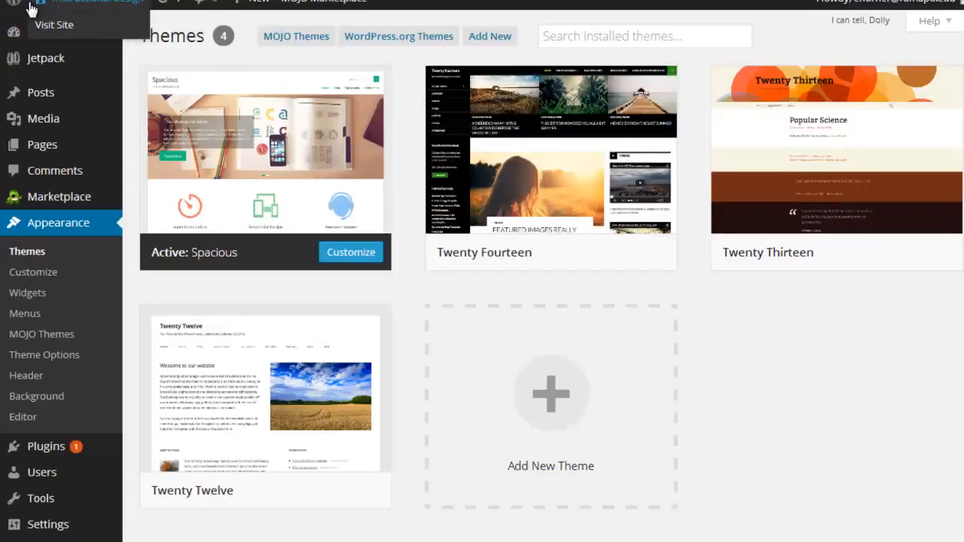